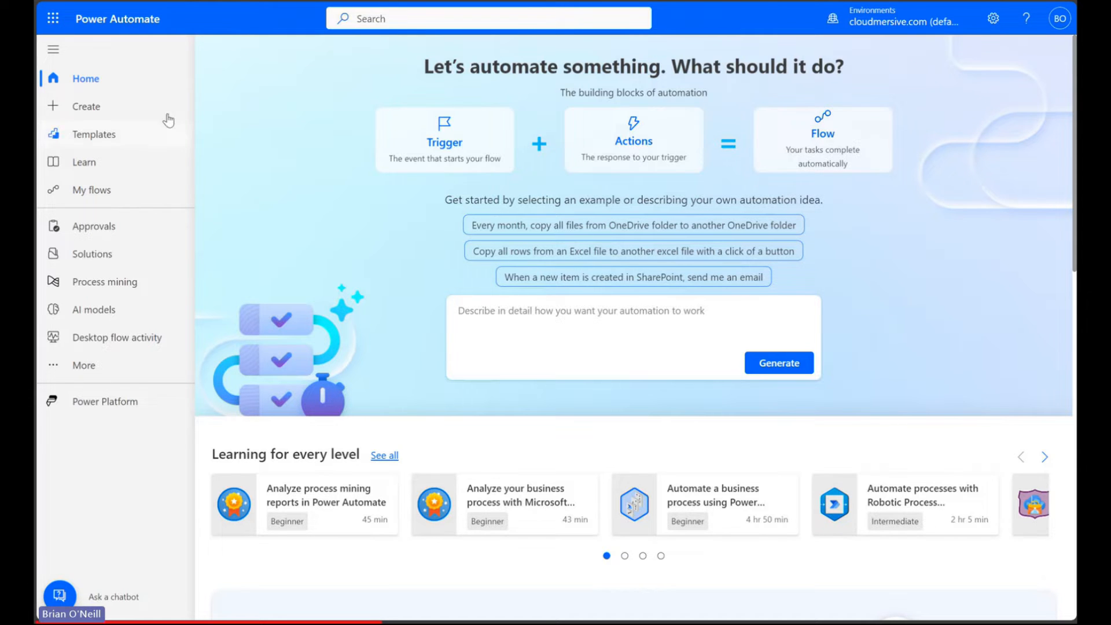
Step: Create a blank instant cloud flow with the Manually trigger a flow trigger
click(86, 107)
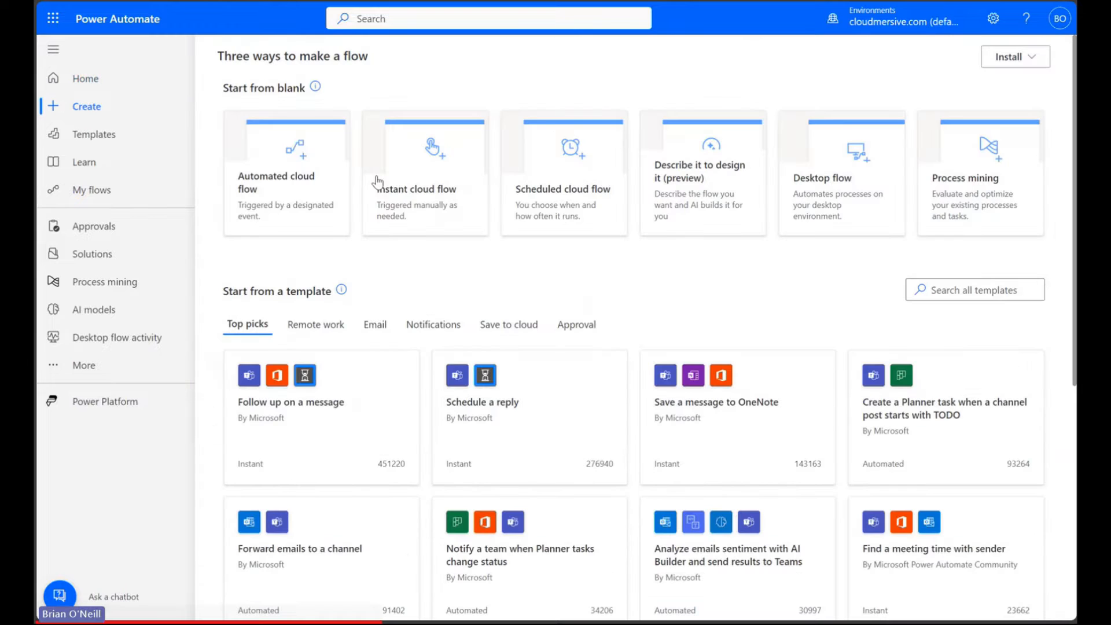
click(425, 173)
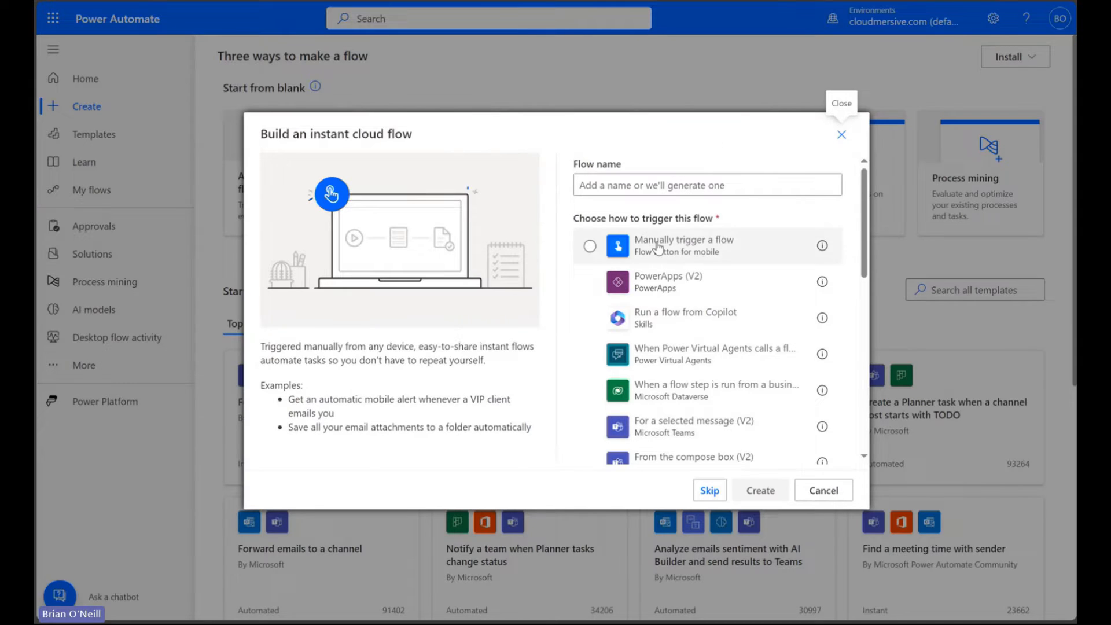
click(823, 490)
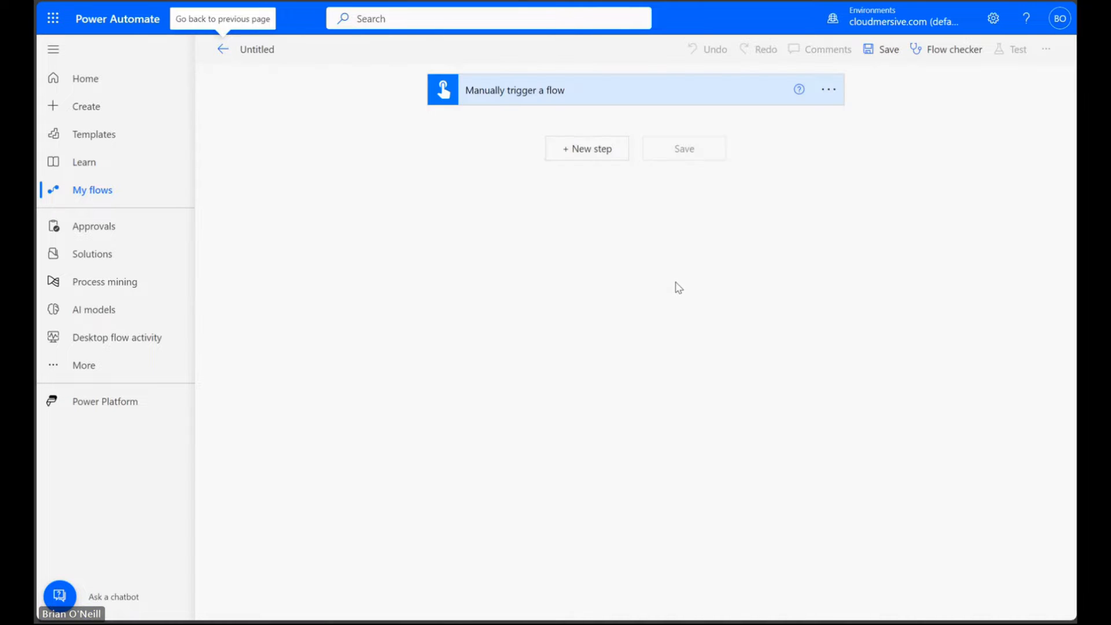
mouse_move(652, 239)
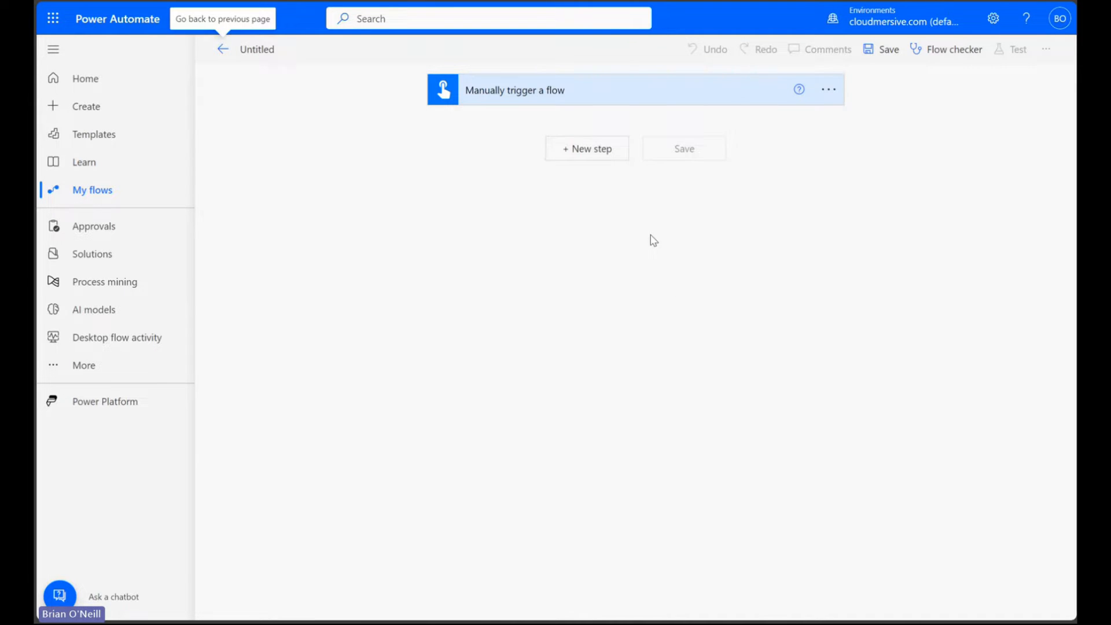
Step: Add a OneDrive for Business Get file content action reading a file from the root folder
click(586, 148)
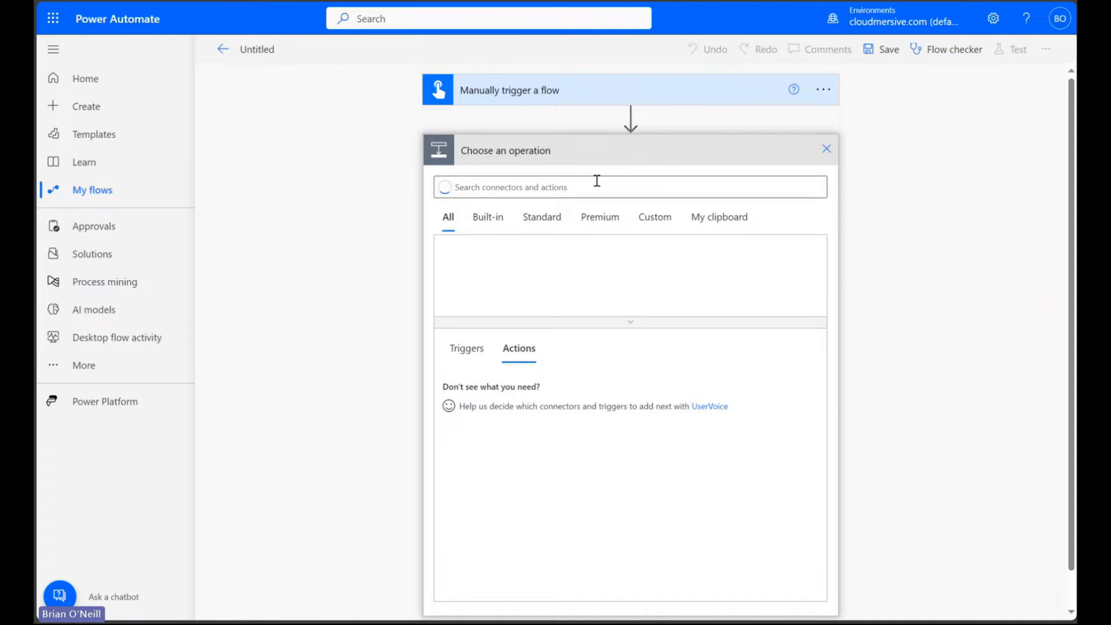
text(get file content)
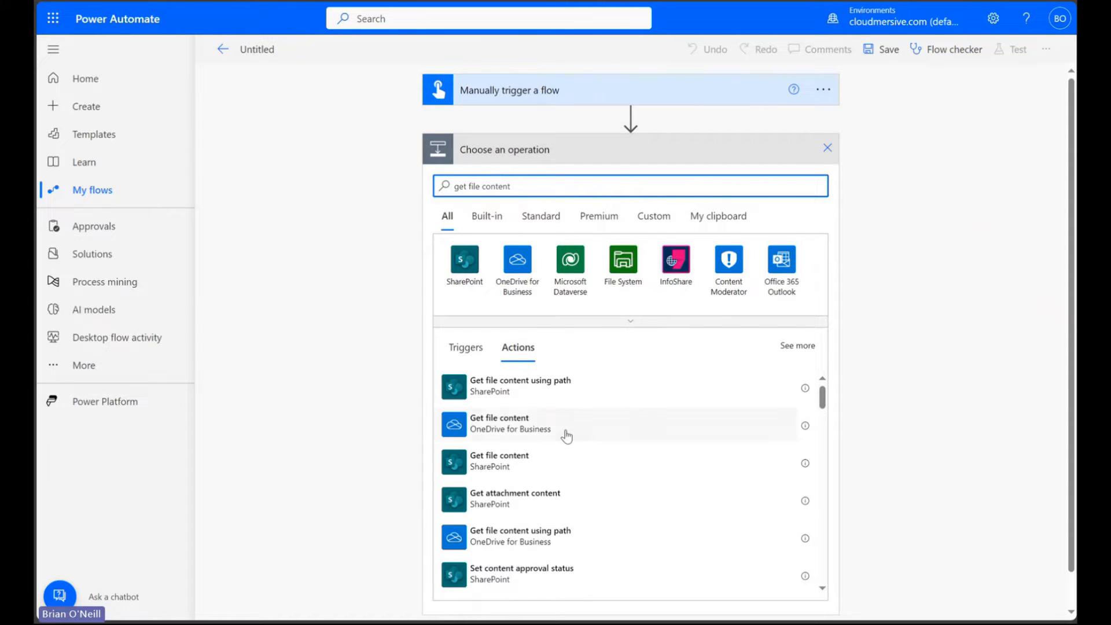
click(500, 424)
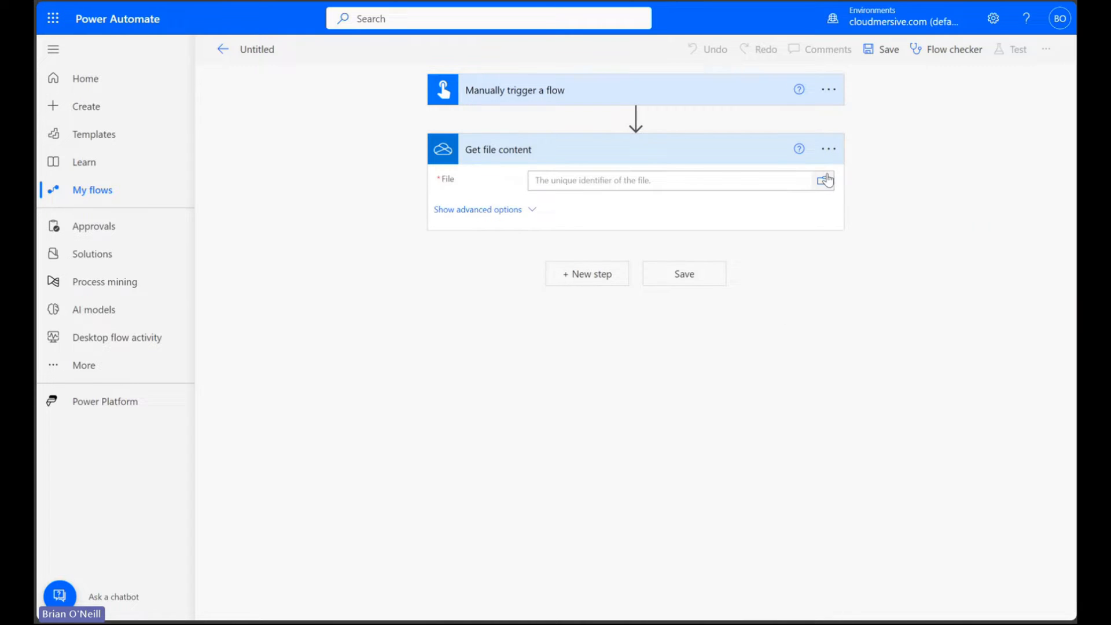
click(822, 181)
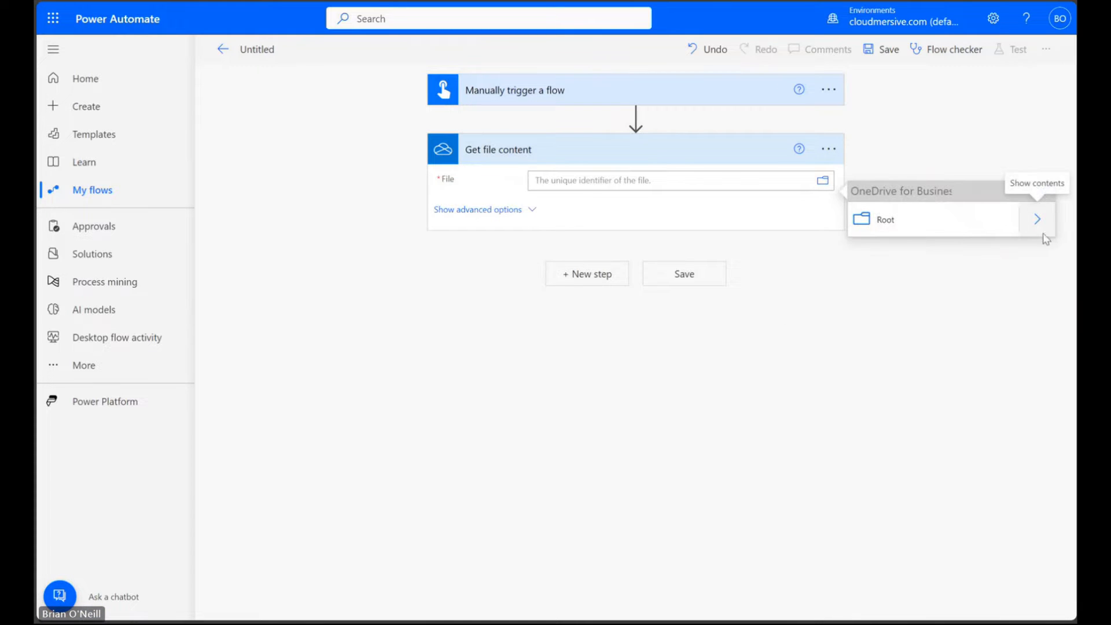
click(1037, 219)
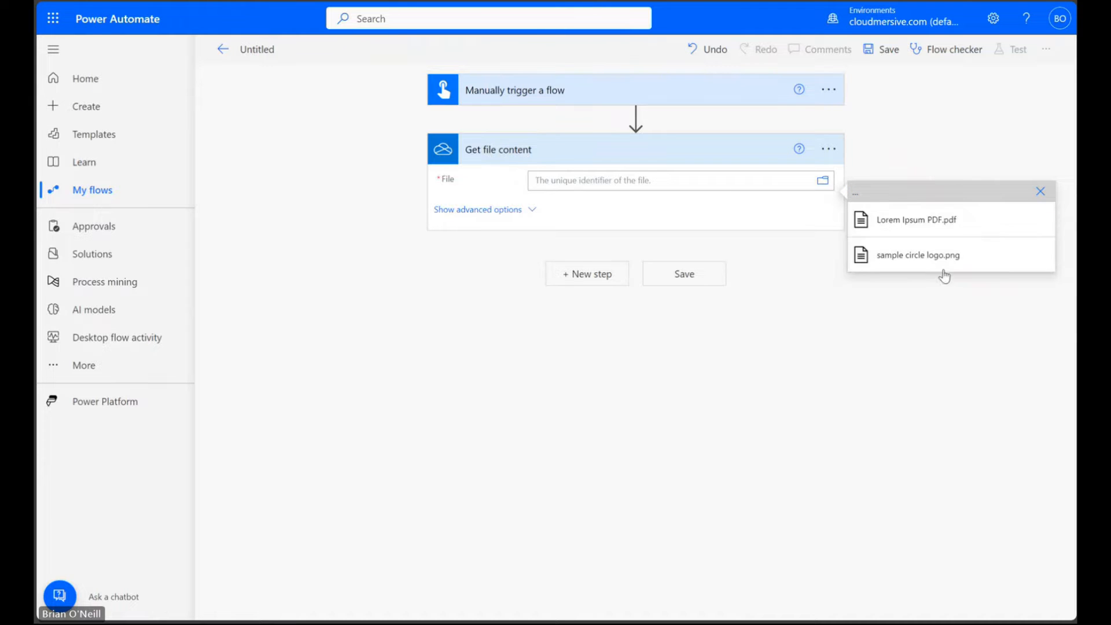
click(917, 219)
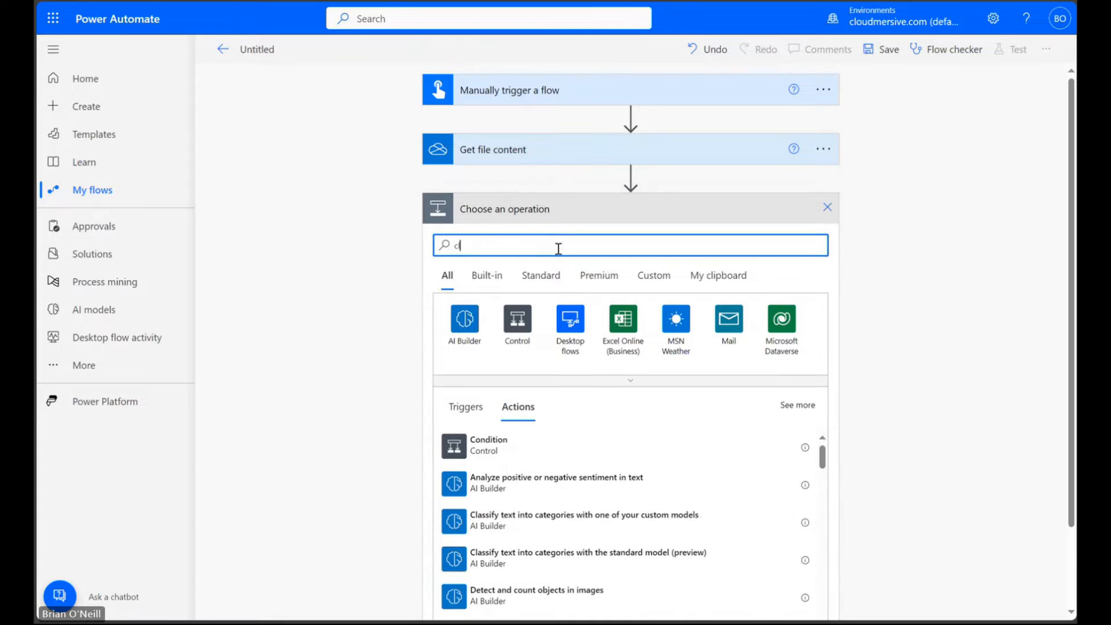
Step: Search 'cloudmersive' and choose the Cloudmersive PDF connector for the next step
text(cloudmersive)
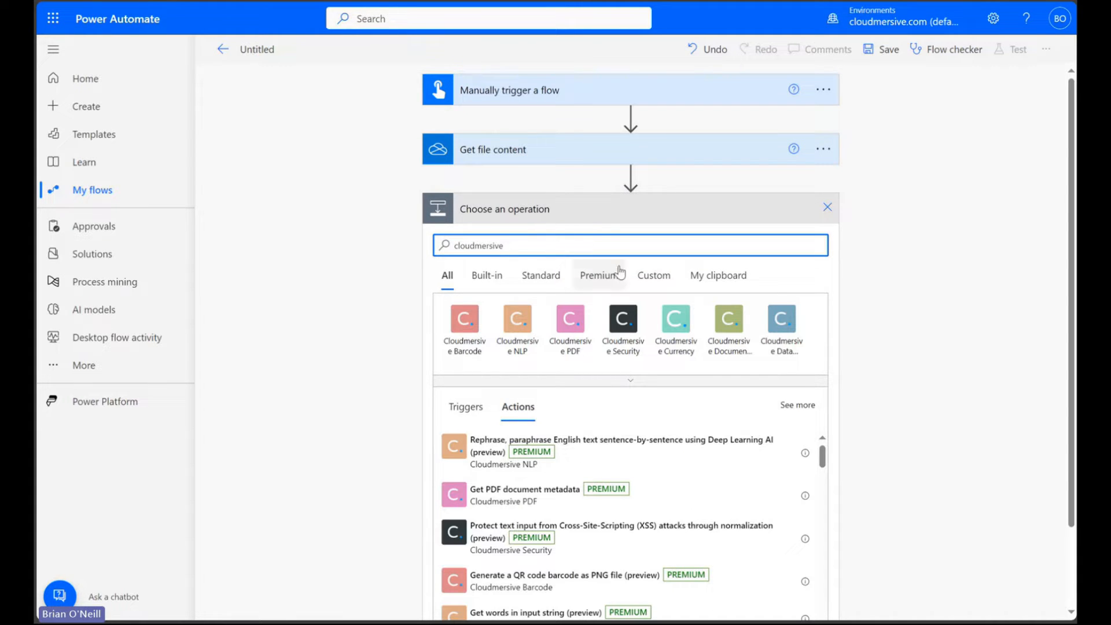
click(630, 379)
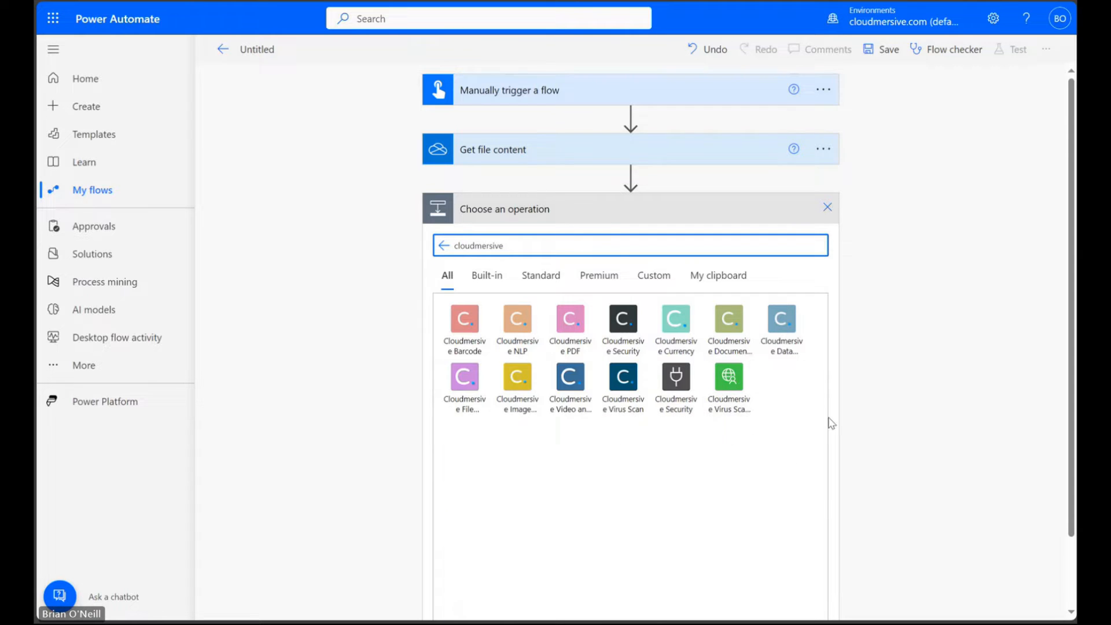
scroll(up, 3)
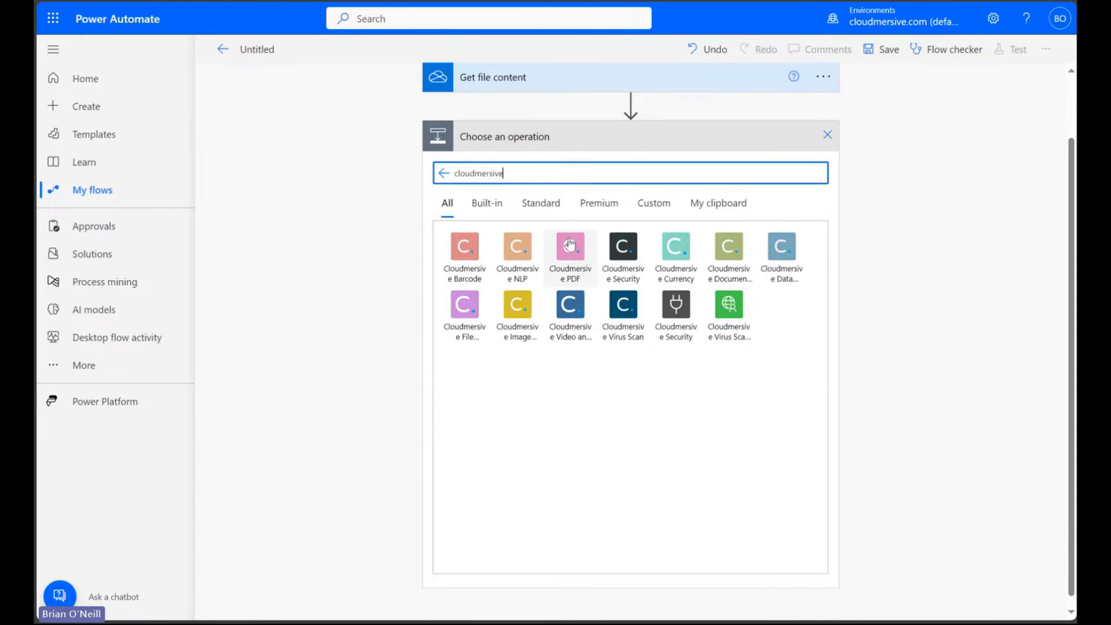
click(569, 246)
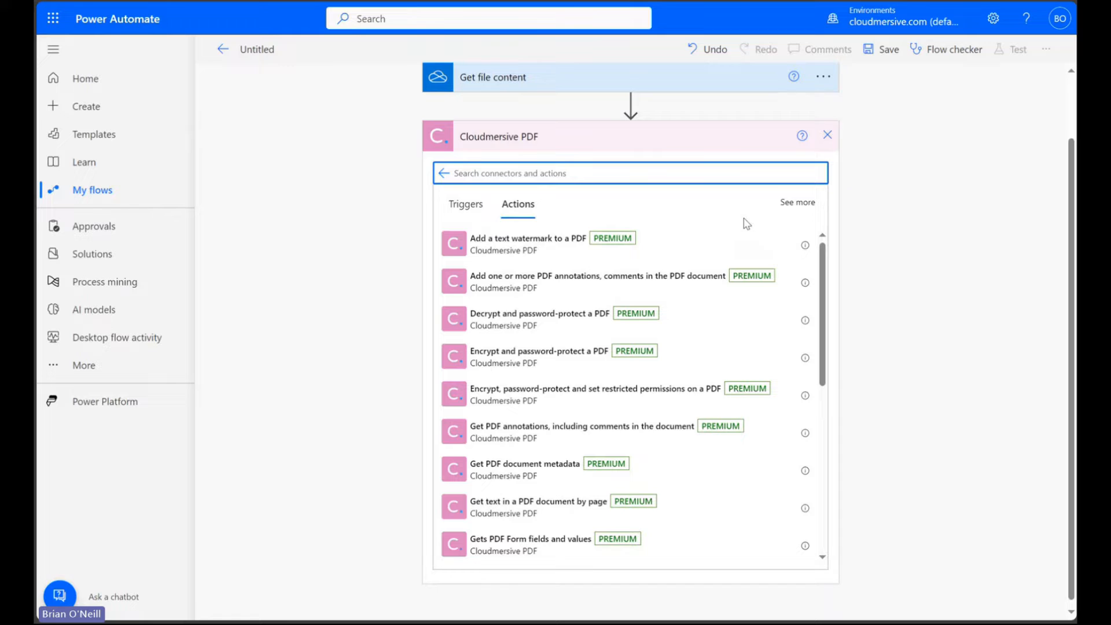
mouse_move(900, 279)
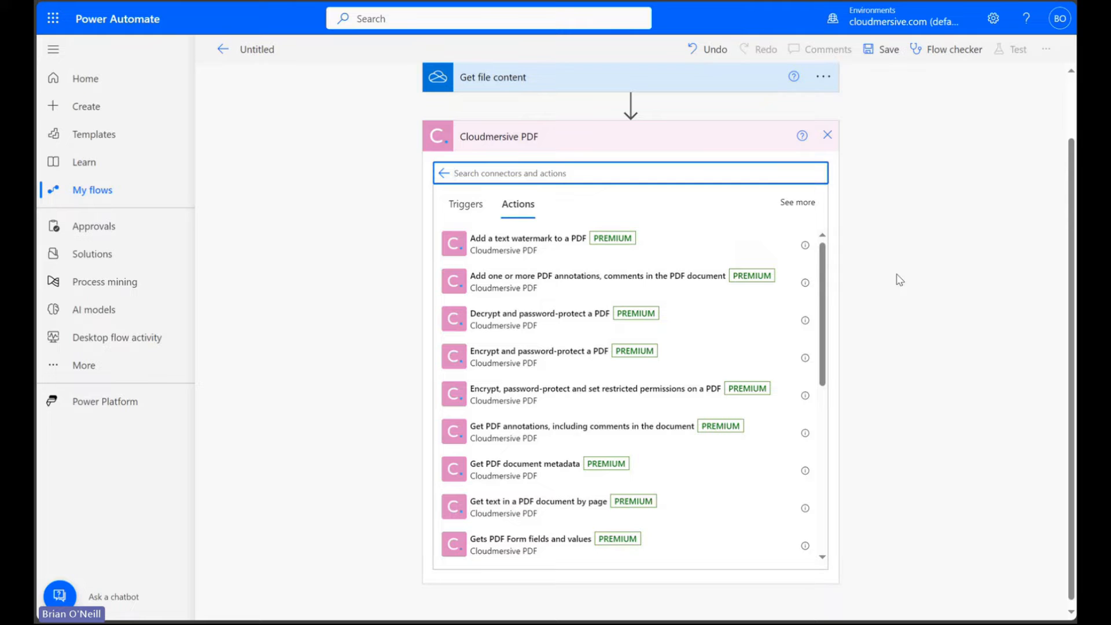
Step: Add Gets PDF Form fields and values using File content as input and file.pdf as file name
text(get pdf form fields)
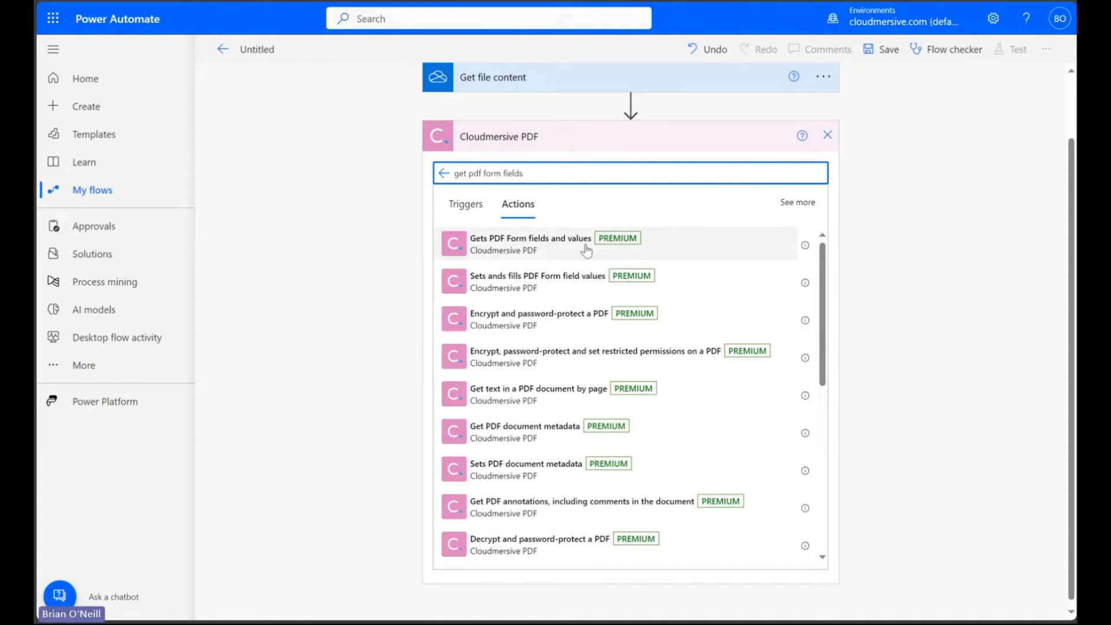
click(530, 239)
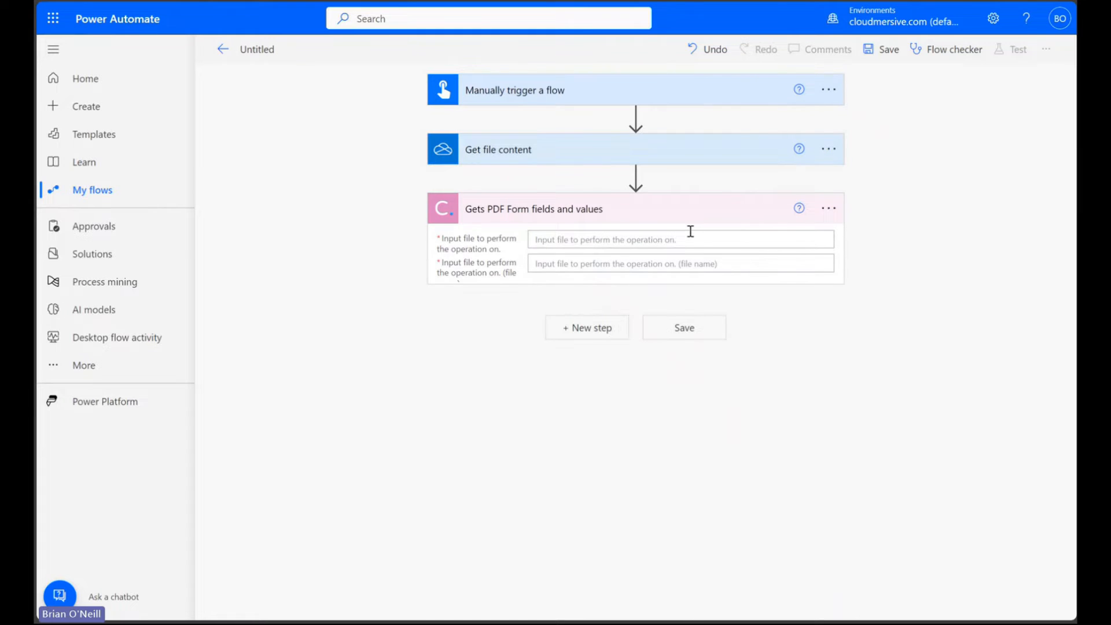
mouse_move(931, 279)
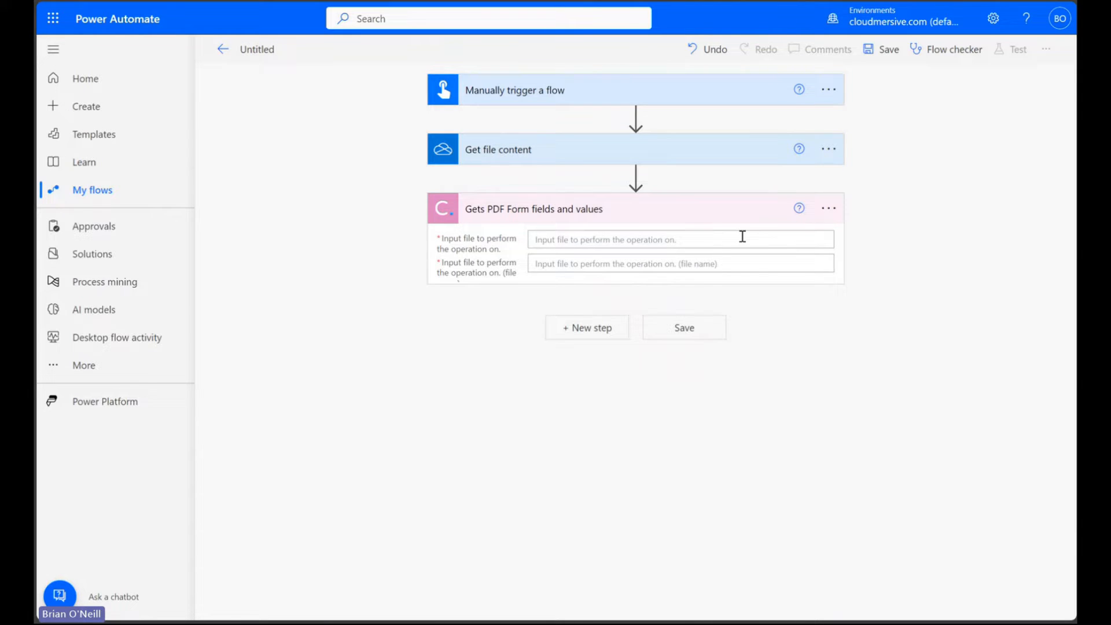
click(876, 368)
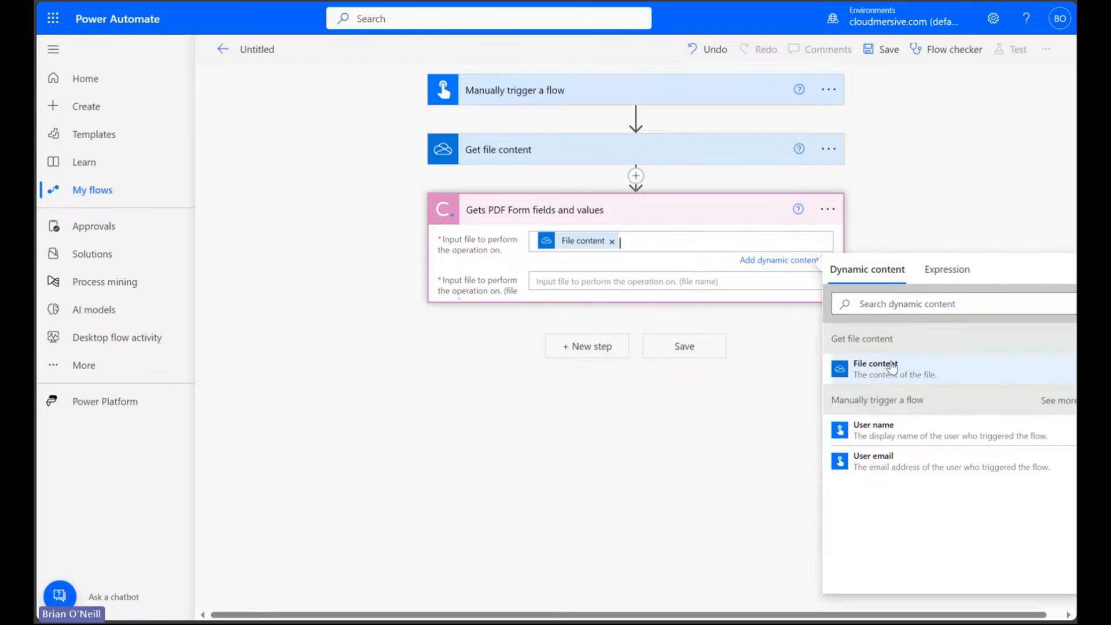
click(869, 257)
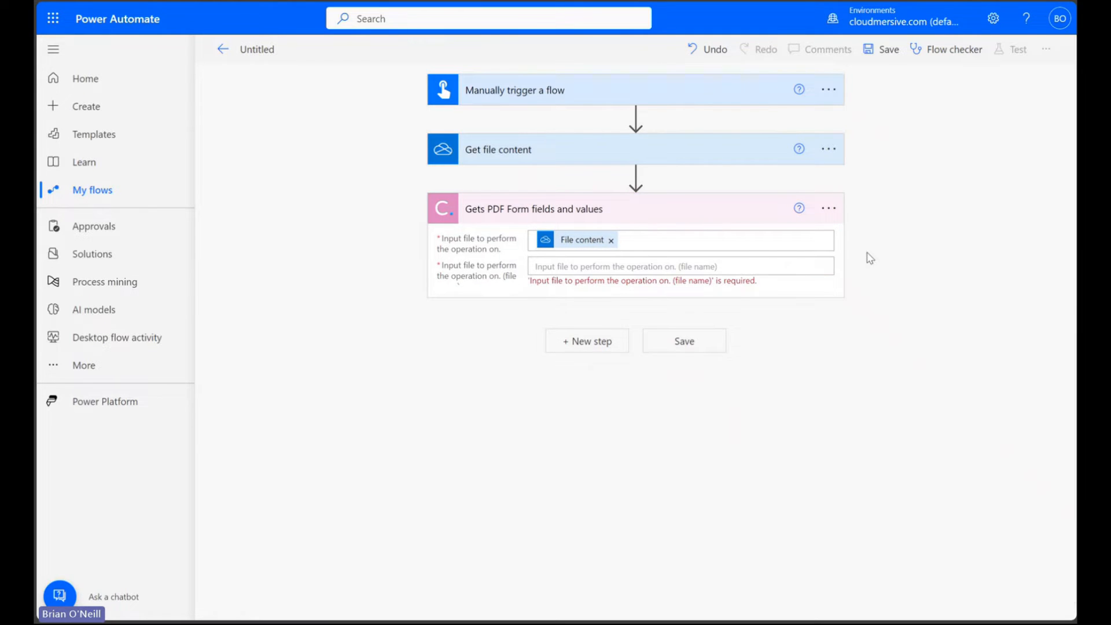
click(679, 266)
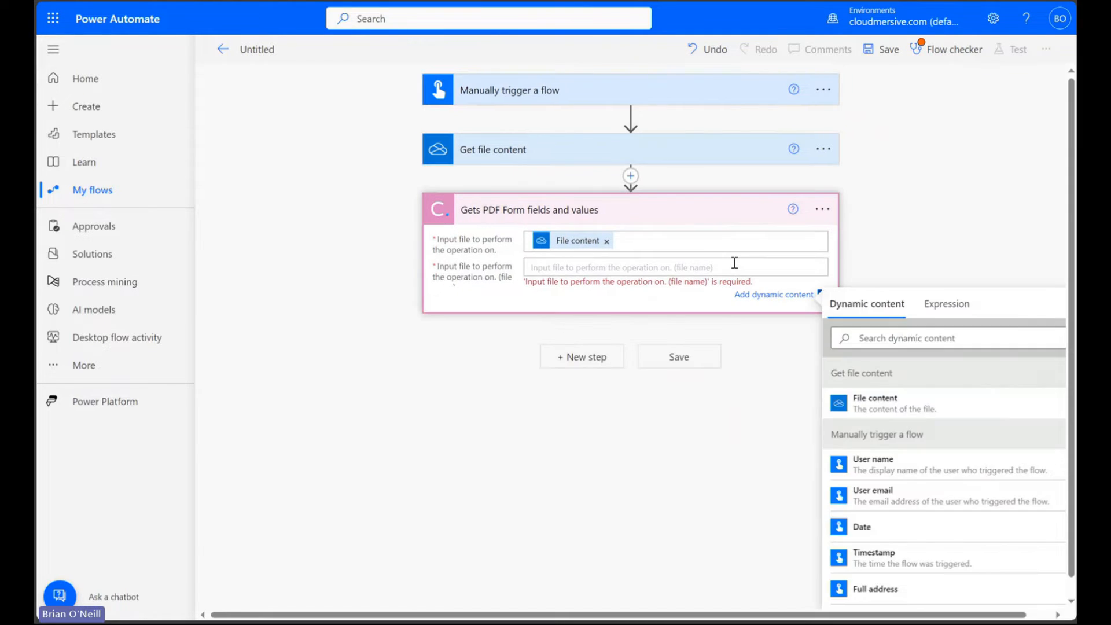
text(file.pdf)
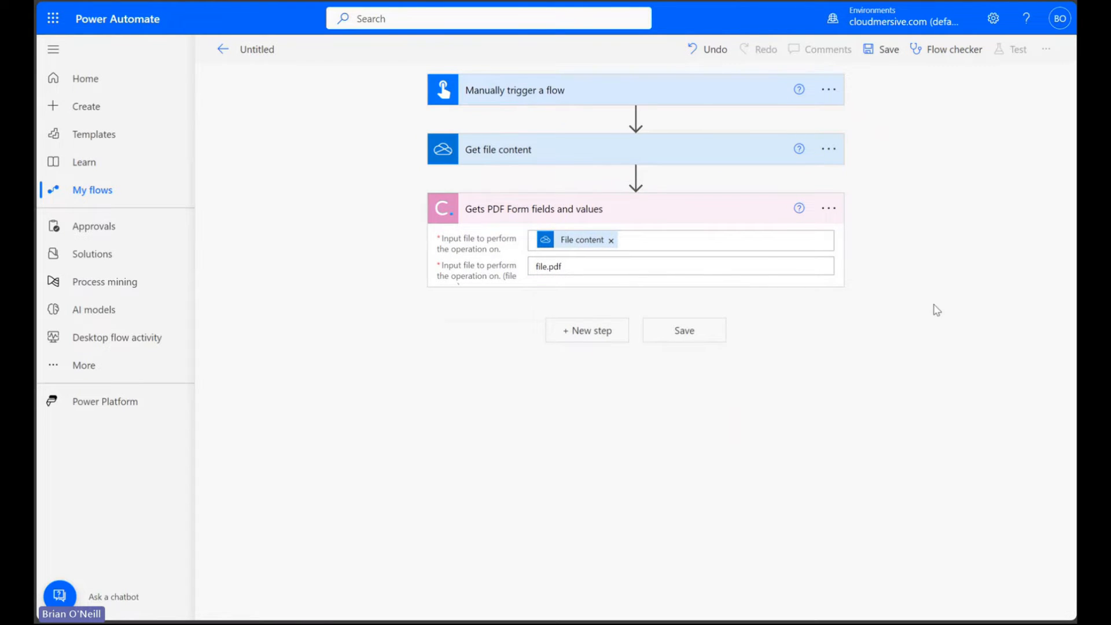
mouse_move(873, 415)
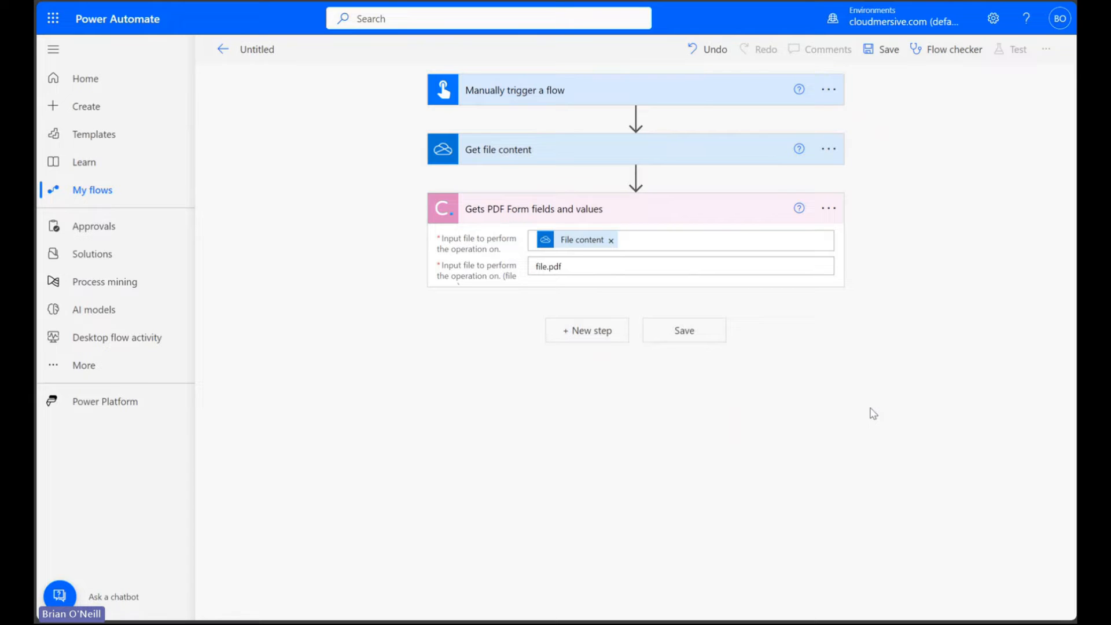
mouse_move(580, 336)
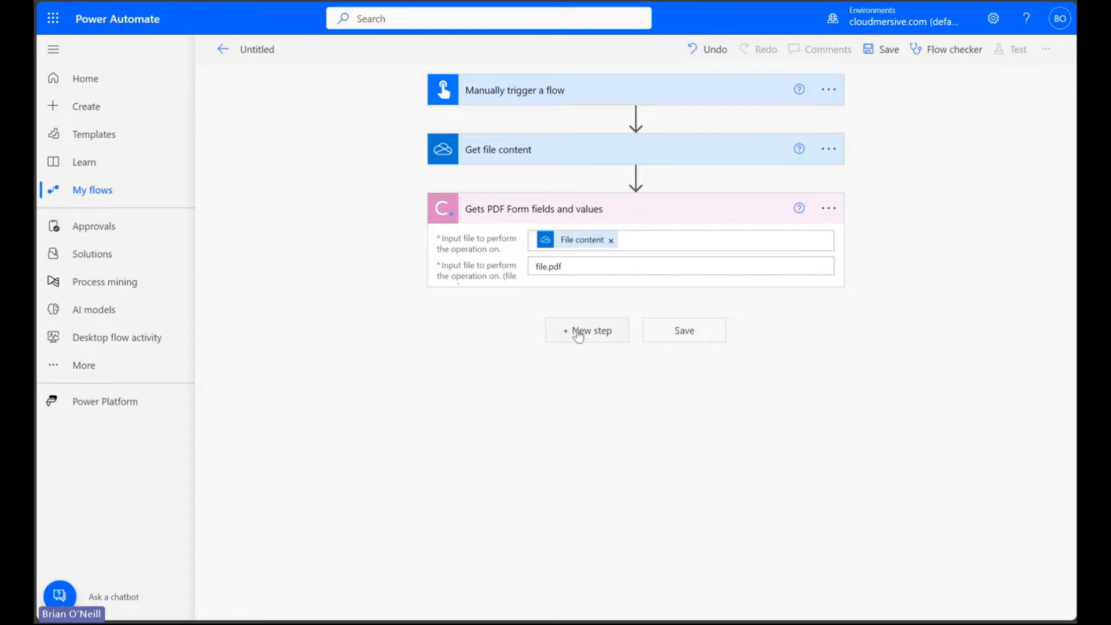
Step: Add the Cloudmersive PDF 'Sets and fills PDF Form field values' action as the next step
click(585, 330)
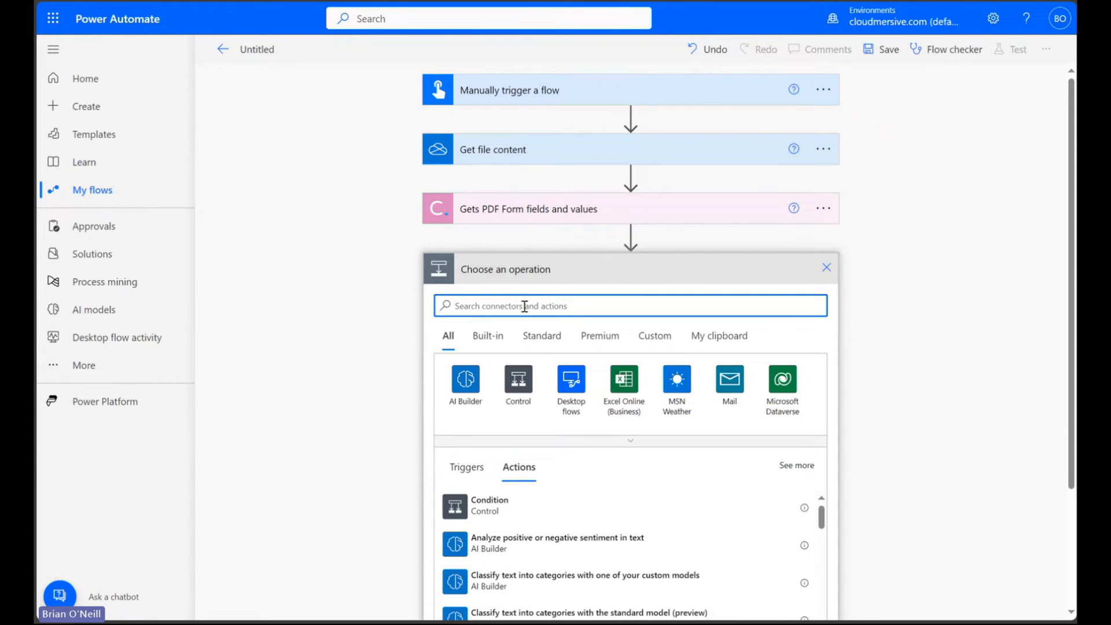
text(cloudmersive)
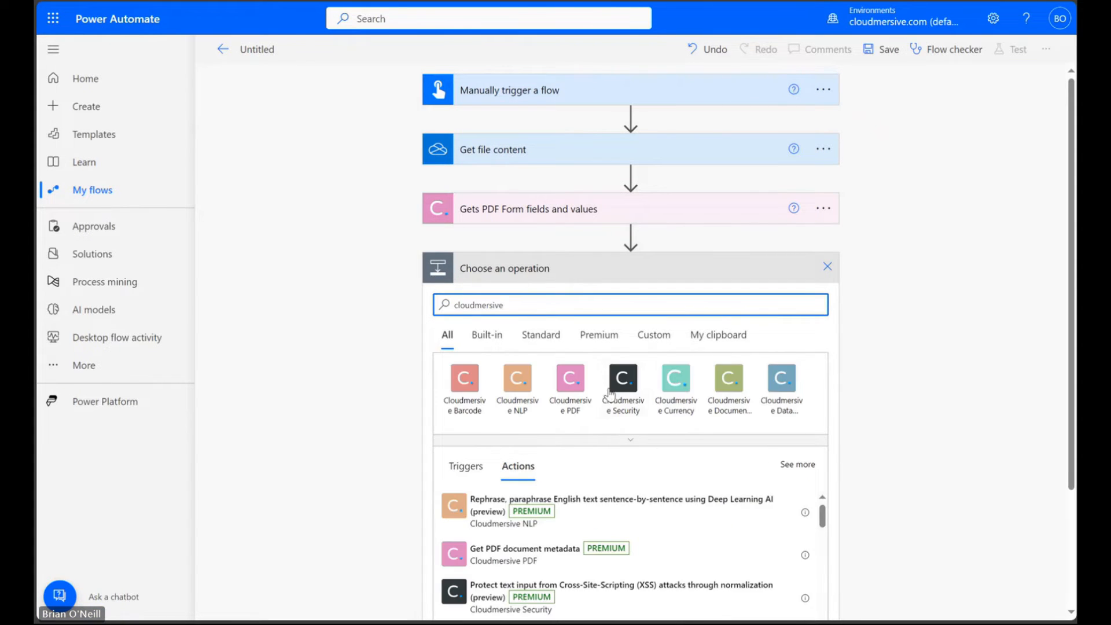
click(630, 440)
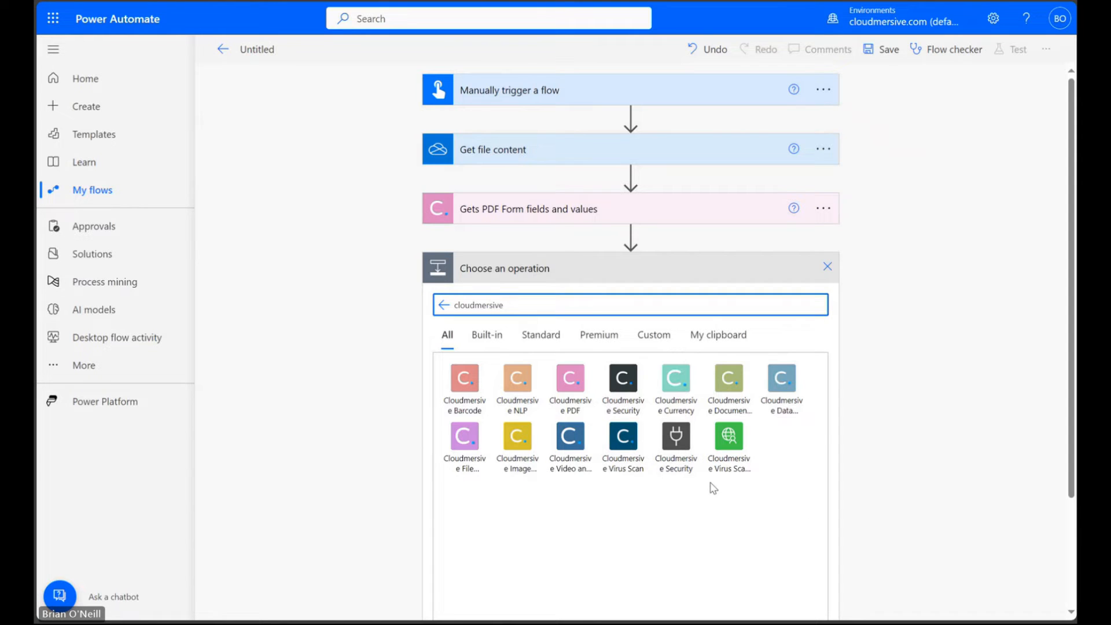
click(570, 380)
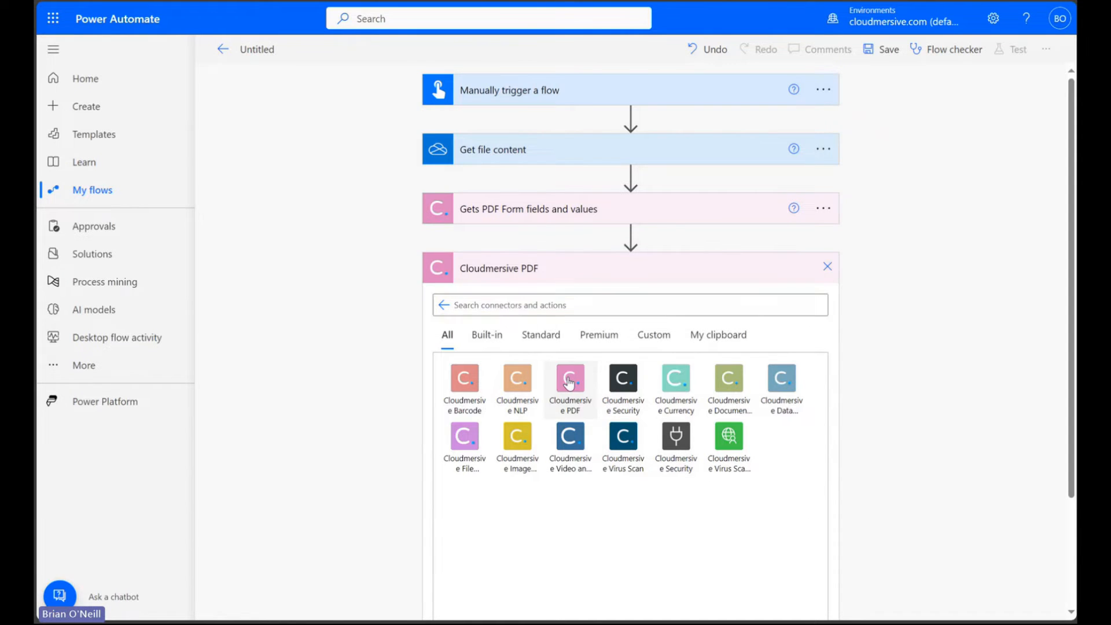
click(570, 383)
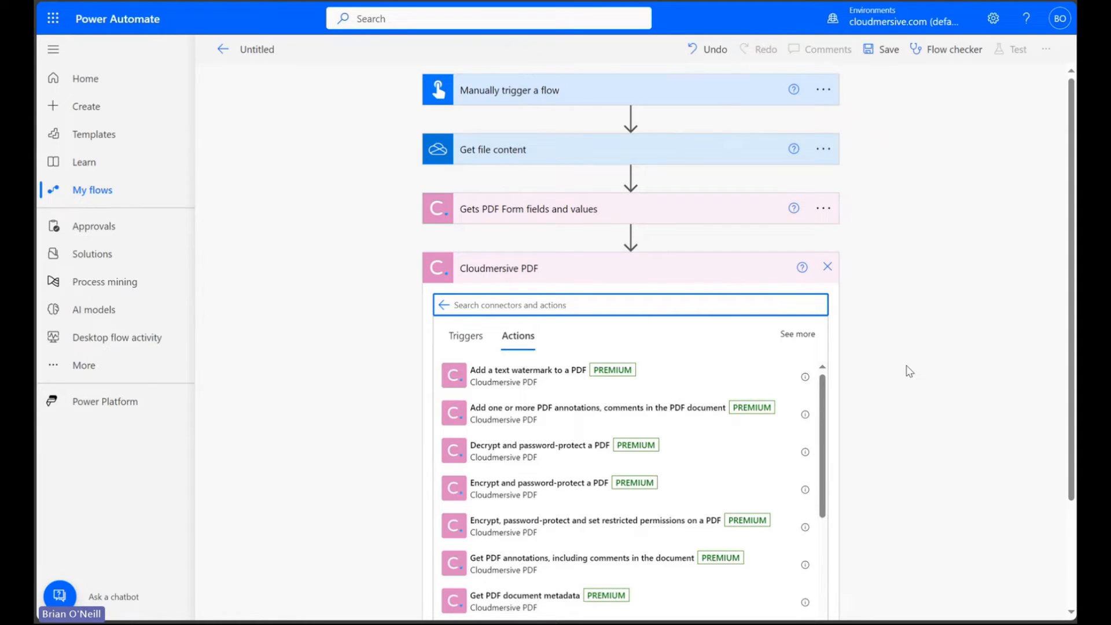
scroll(down, 3)
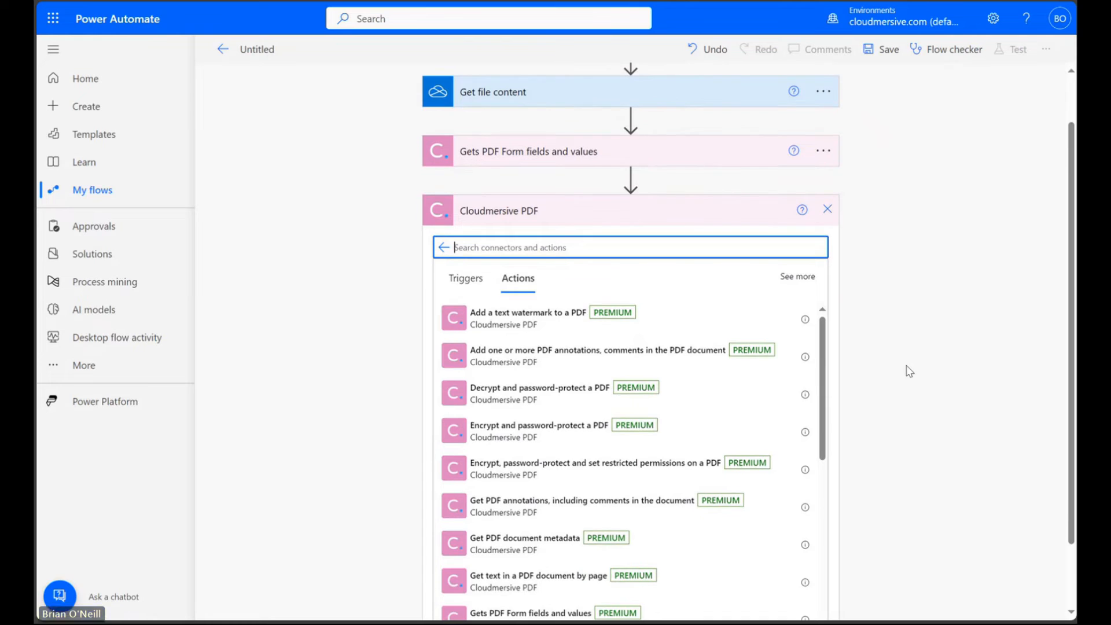
scroll(up, 3)
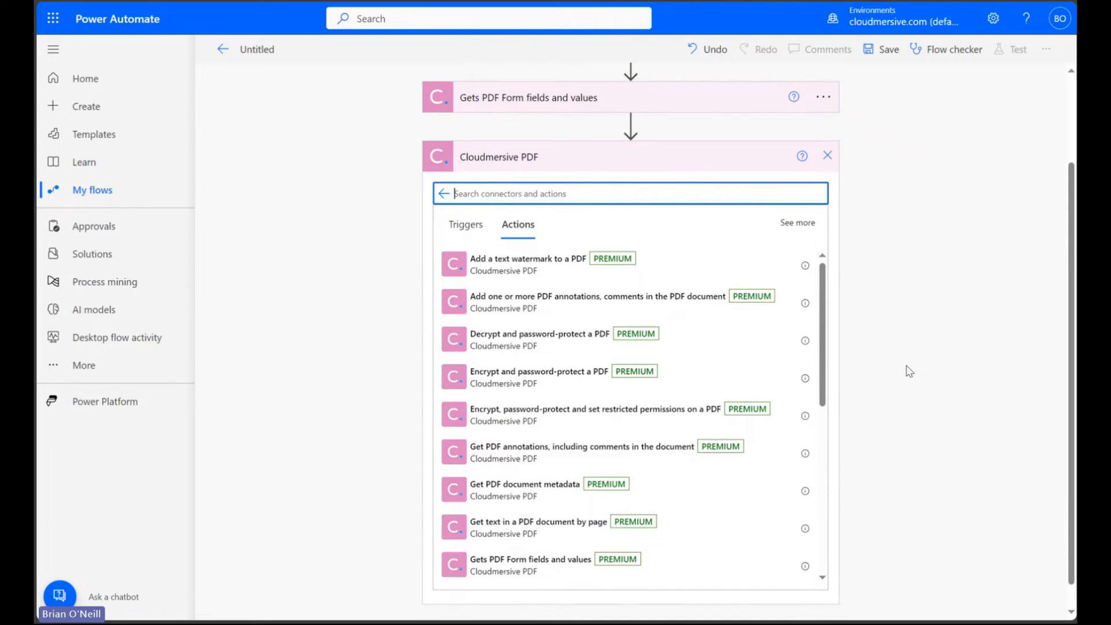
text(sets and fills pdf form field)
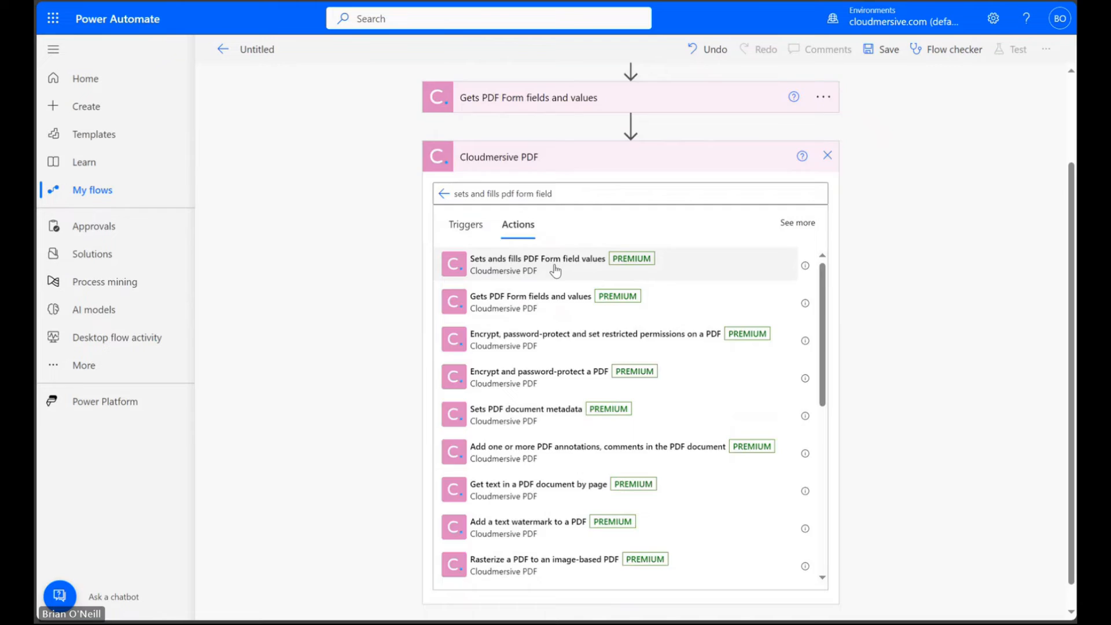
click(537, 264)
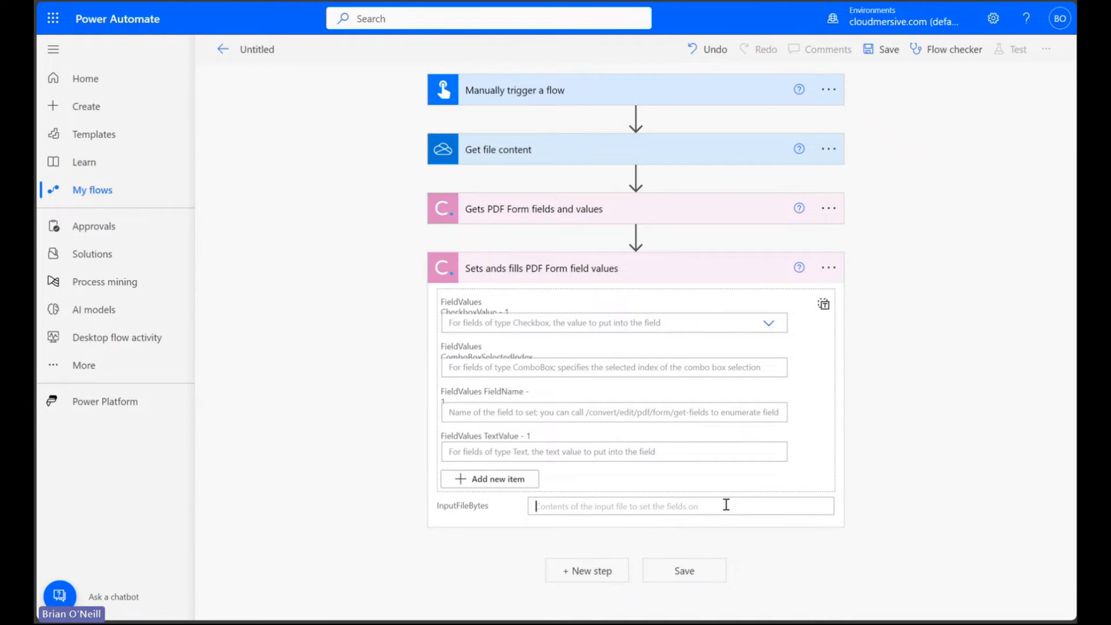
Step: Use the OneDrive File content as the form-filling action's InputFileBytes
click(675, 506)
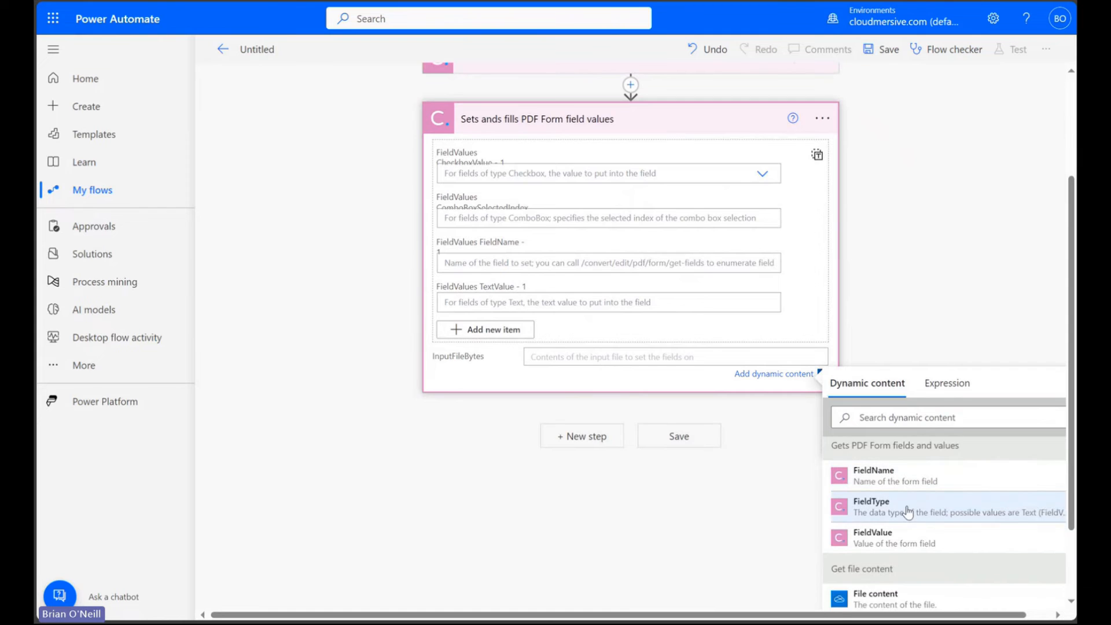
click(875, 598)
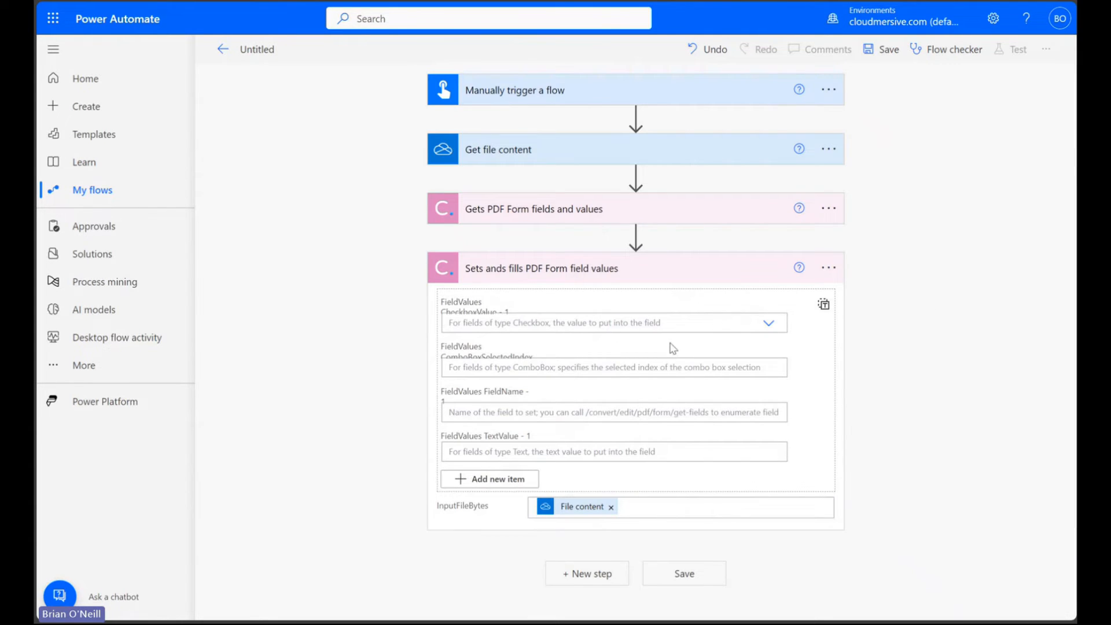
mouse_move(630, 302)
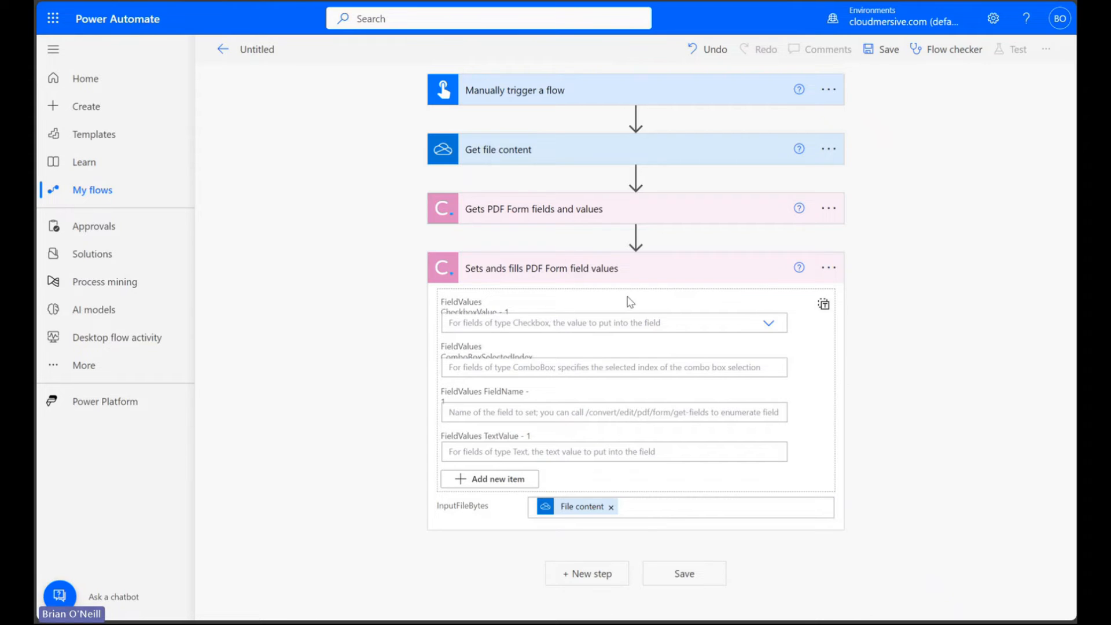
mouse_move(755, 318)
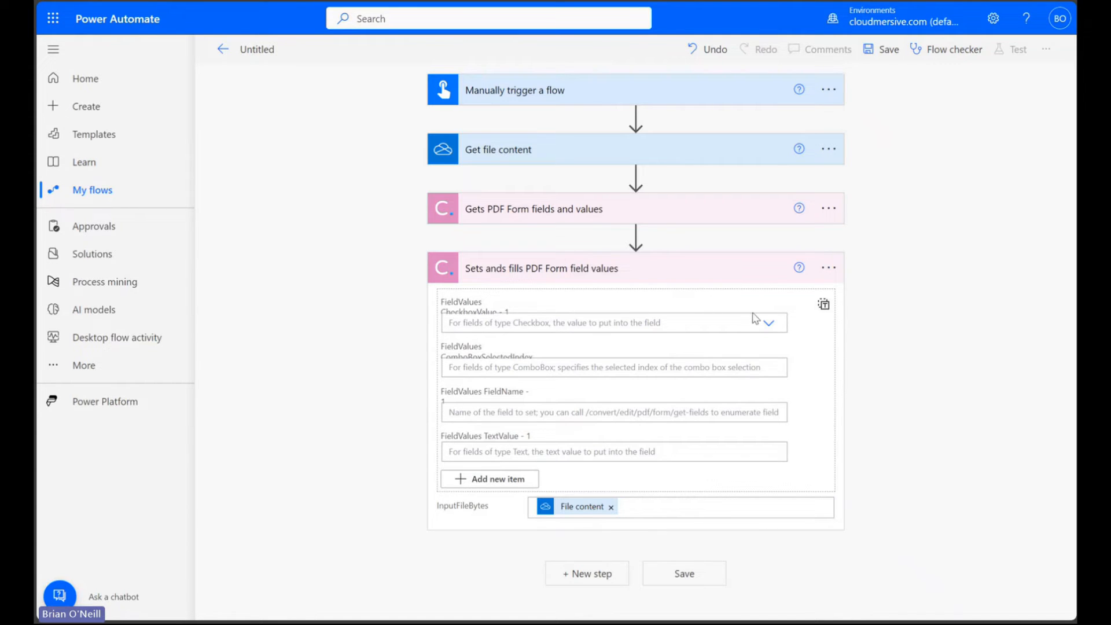
mouse_move(791, 345)
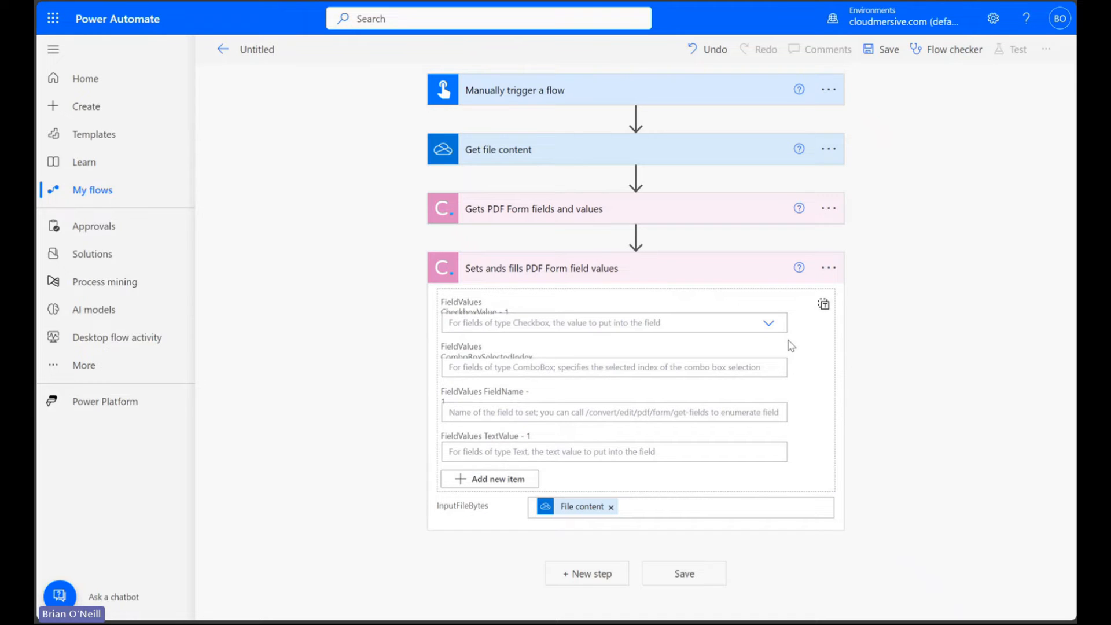
click(769, 323)
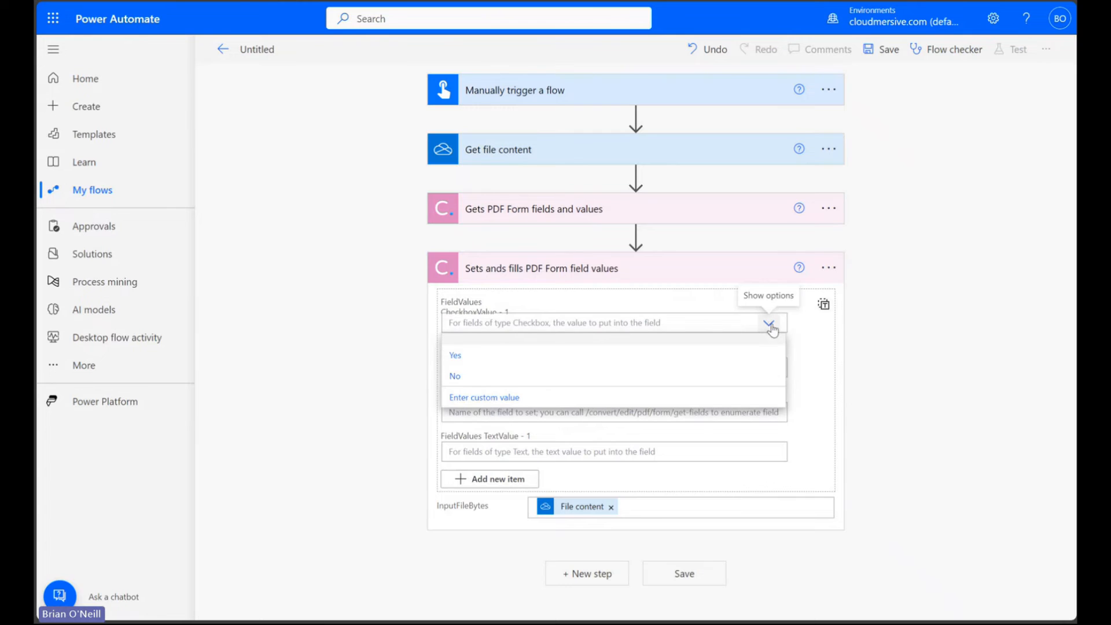
mouse_move(605, 365)
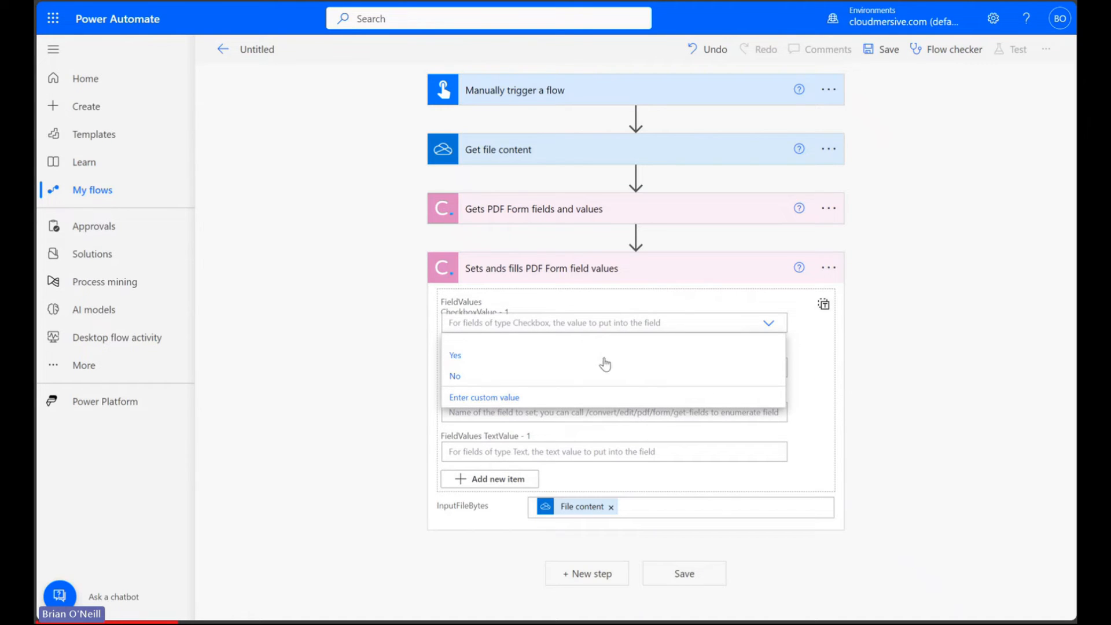
mouse_move(602, 375)
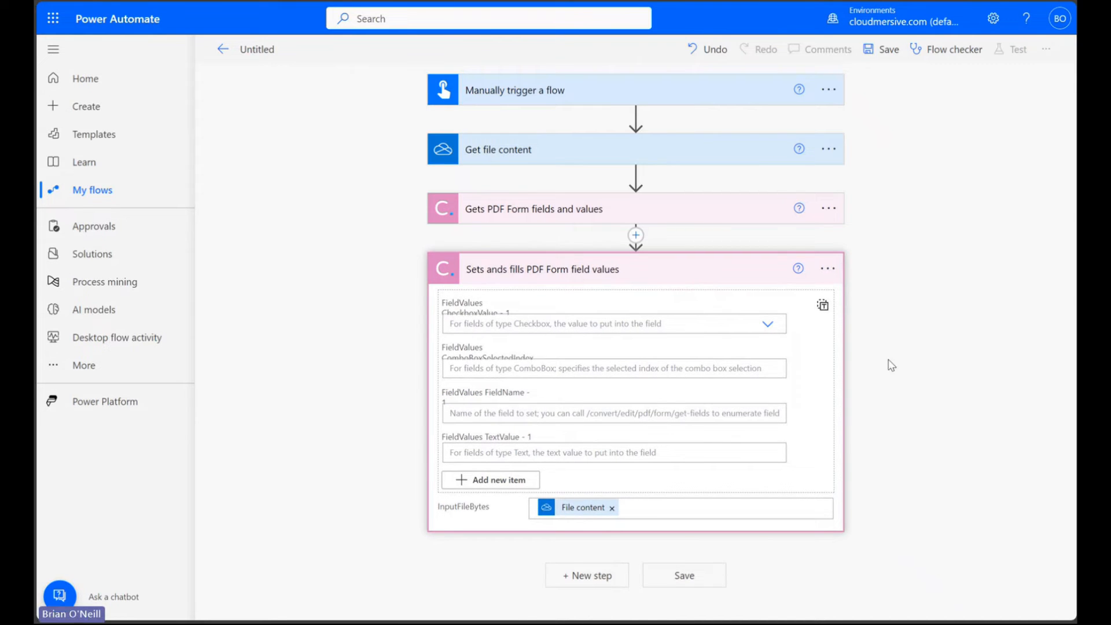
click(610, 369)
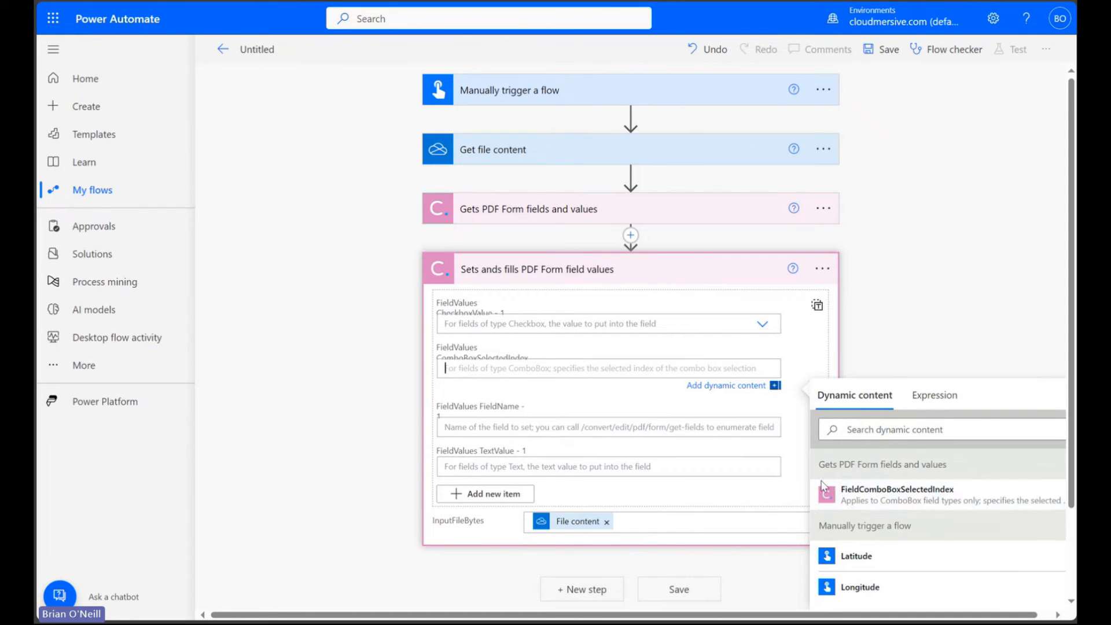
mouse_move(909, 511)
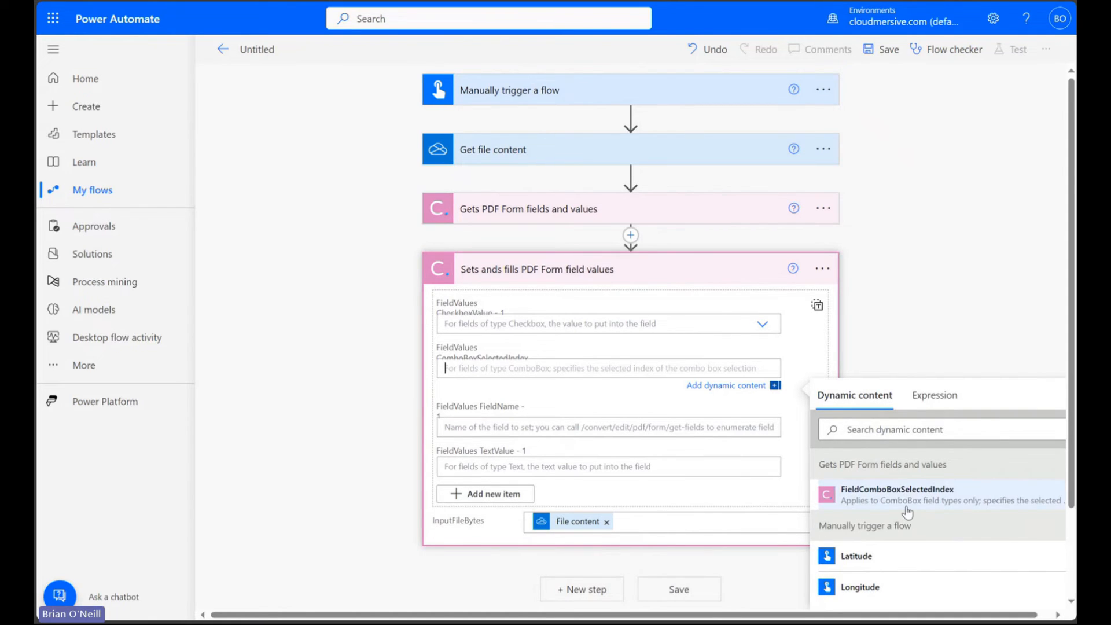
mouse_move(875, 502)
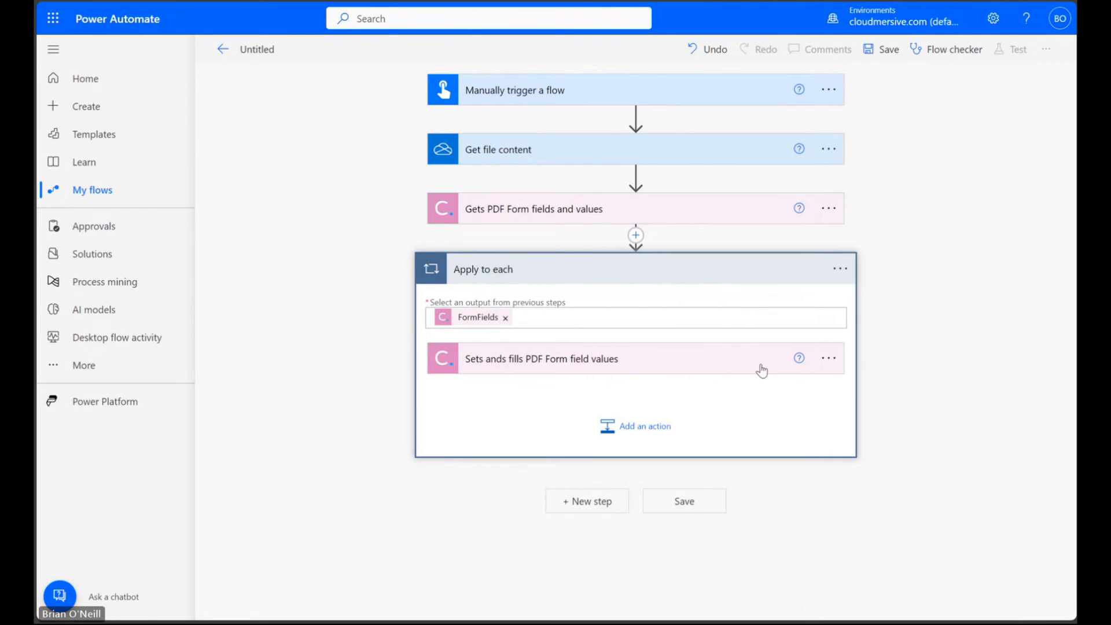
Step: Expand the form-filling action inside the new Apply to each over FormFields
click(541, 359)
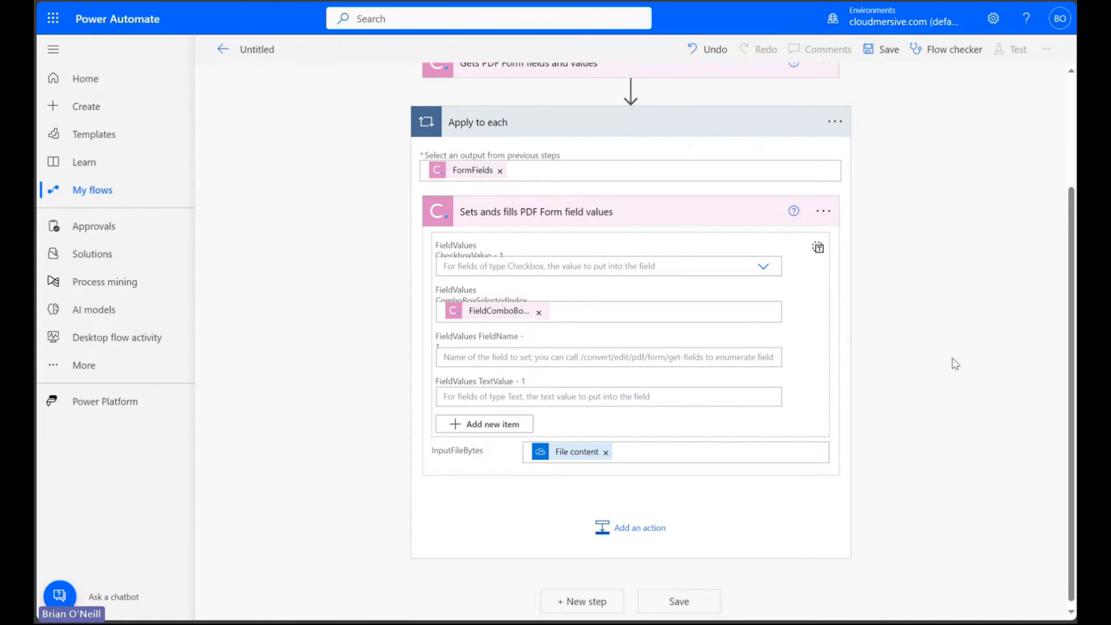
Step: Set the field name to FieldName and the text value to 'Text goes here'
click(605, 357)
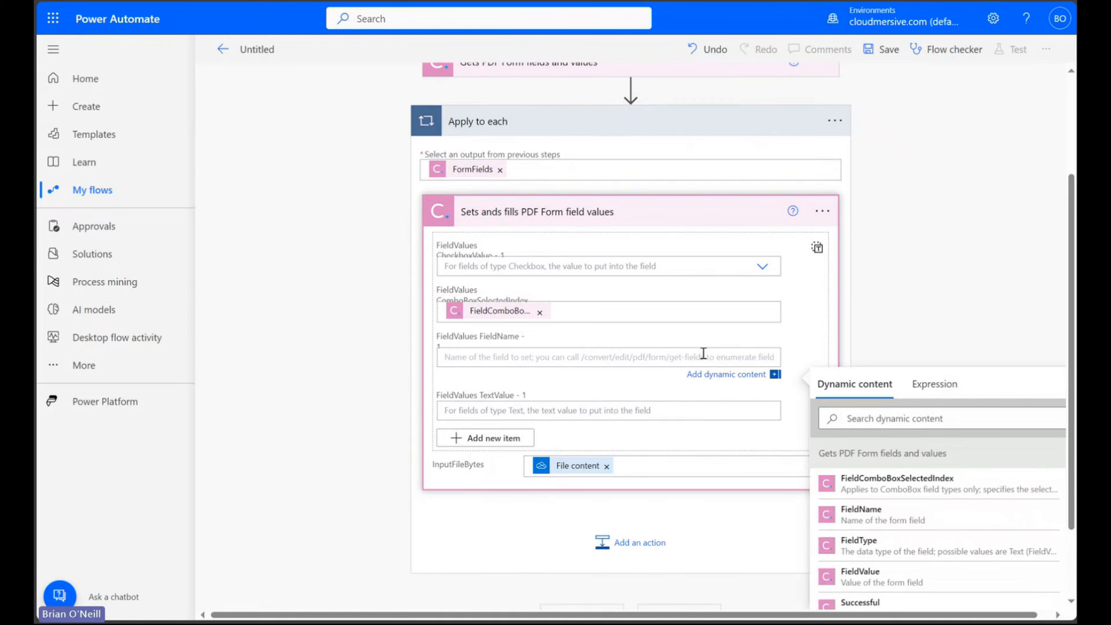
scroll(down, 3)
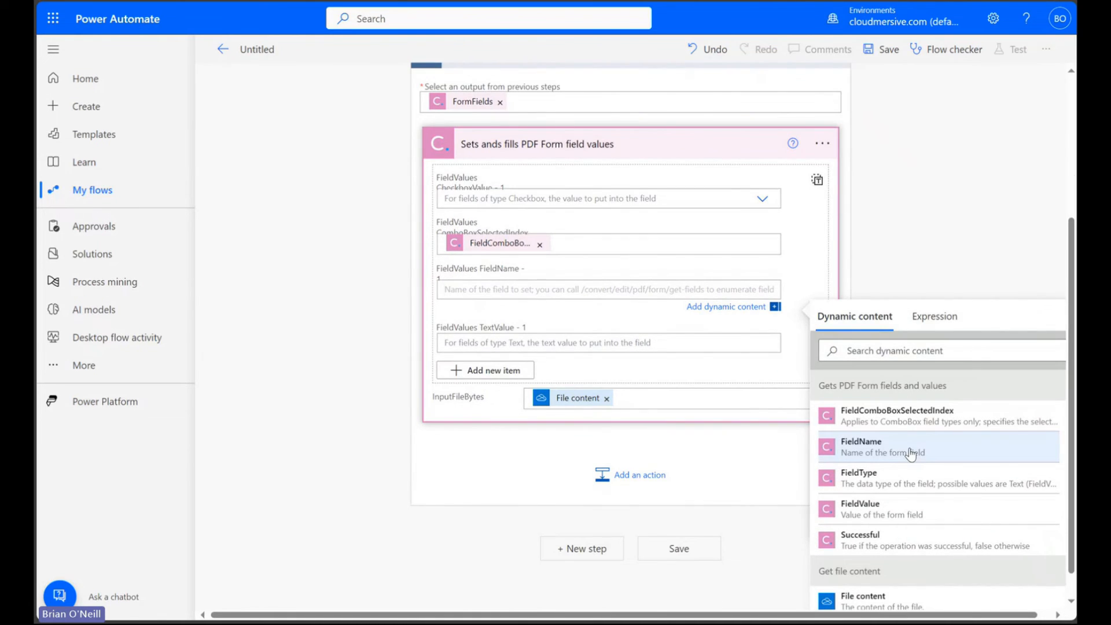
click(861, 447)
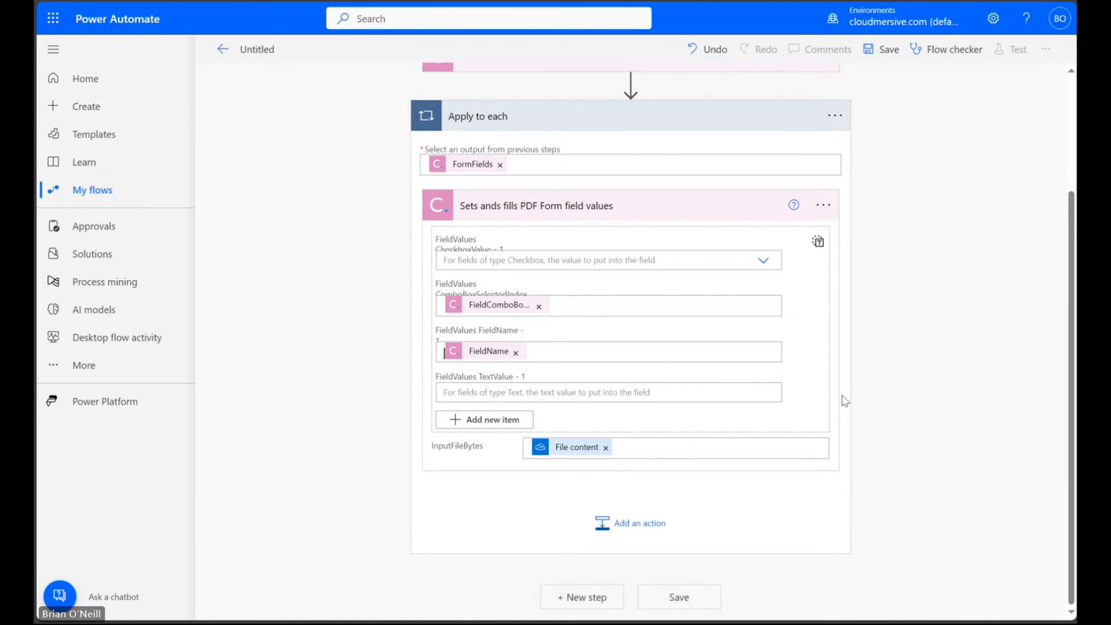
click(602, 392)
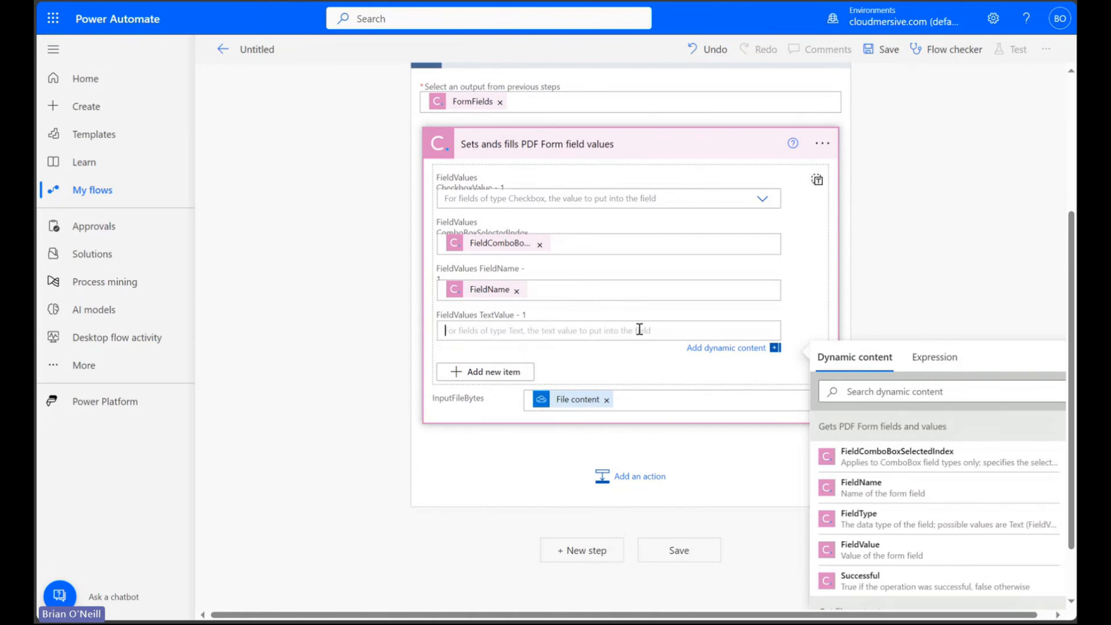
text(Text goes here)
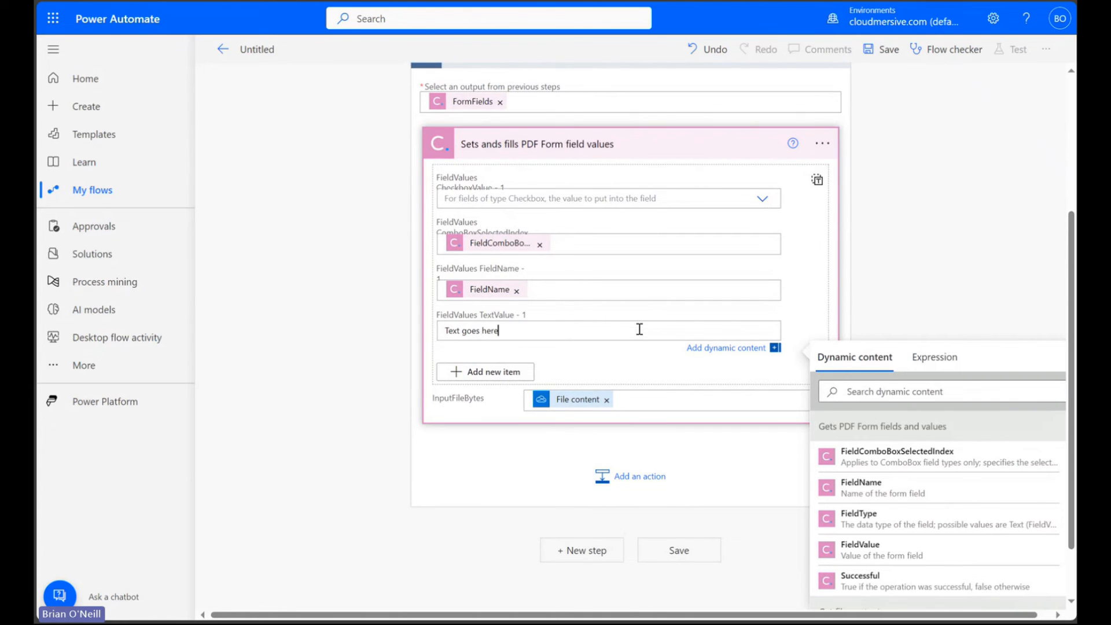
mouse_move(955, 262)
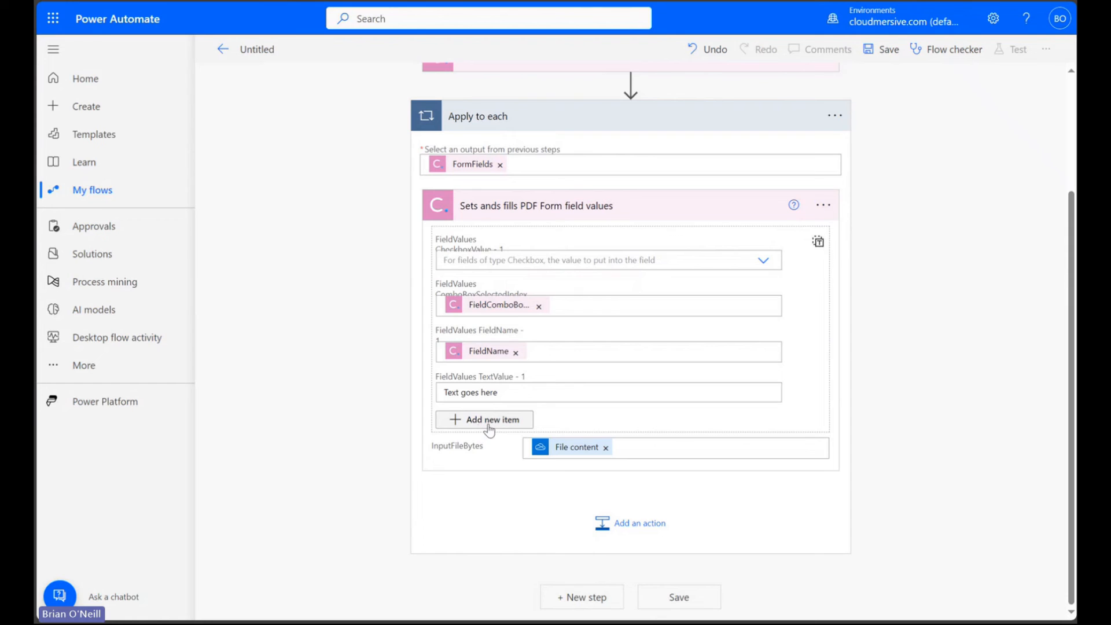
Step: Add a second, empty item to the form field values list
click(485, 420)
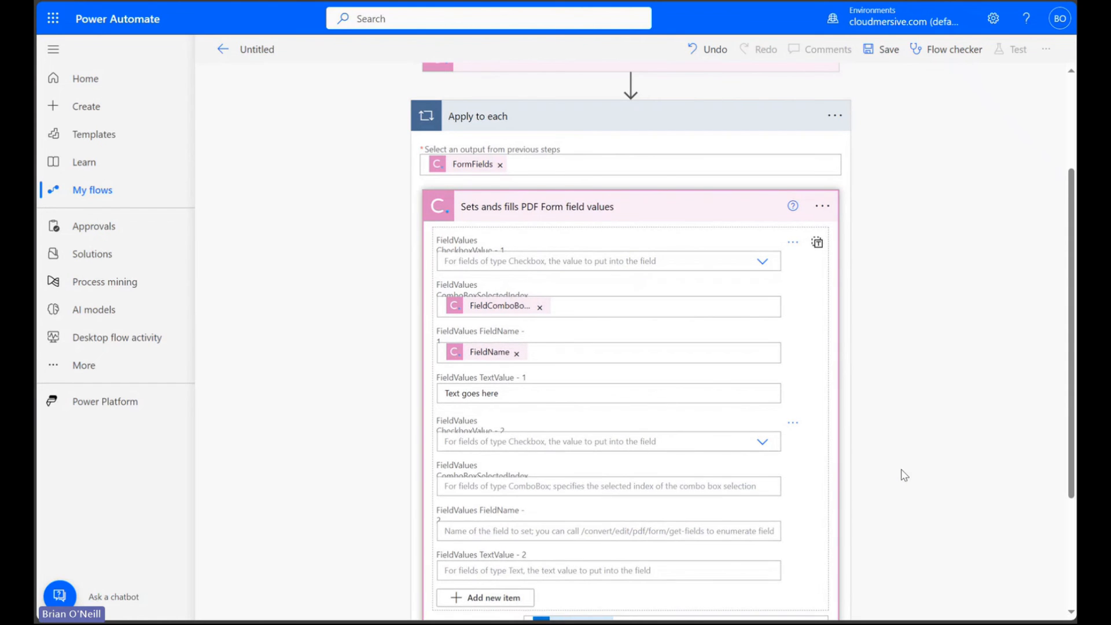
scroll(down, 3)
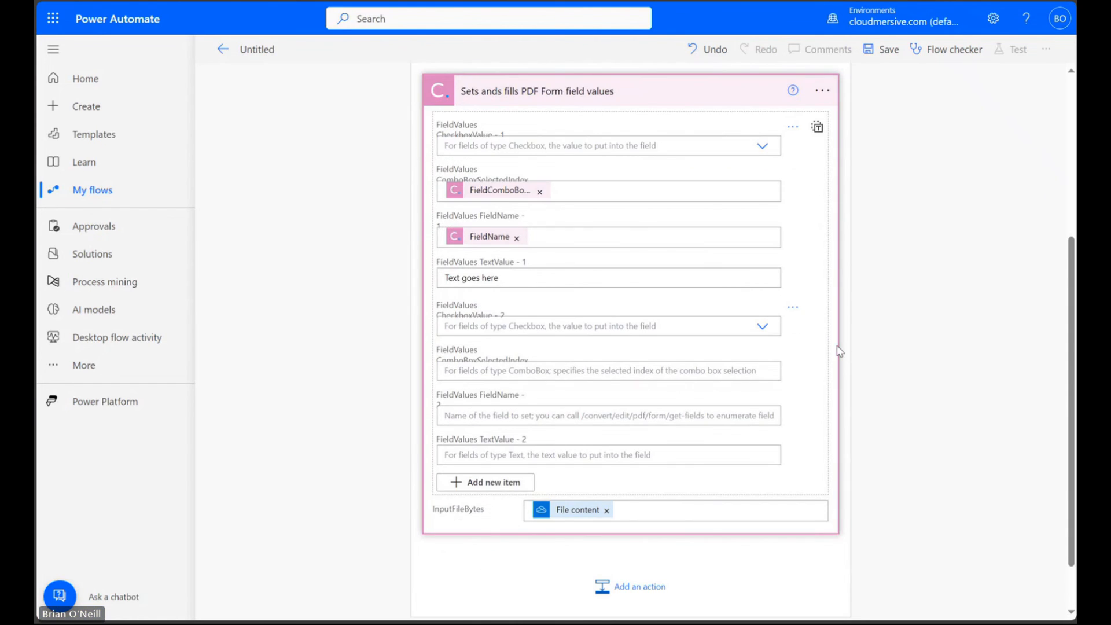
mouse_move(958, 428)
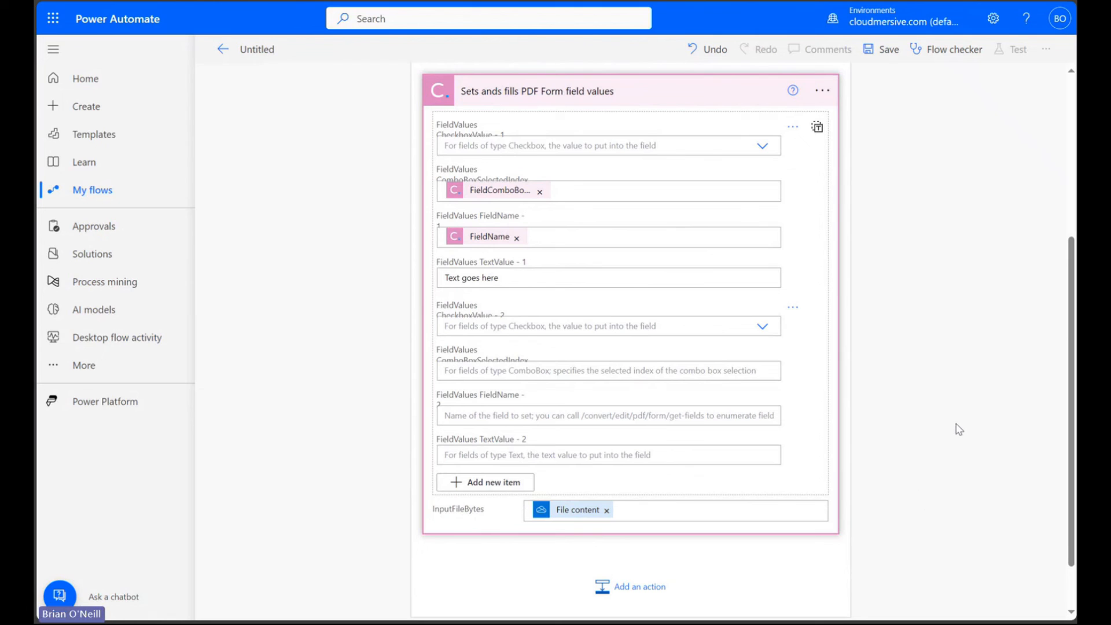
scroll(up, 3)
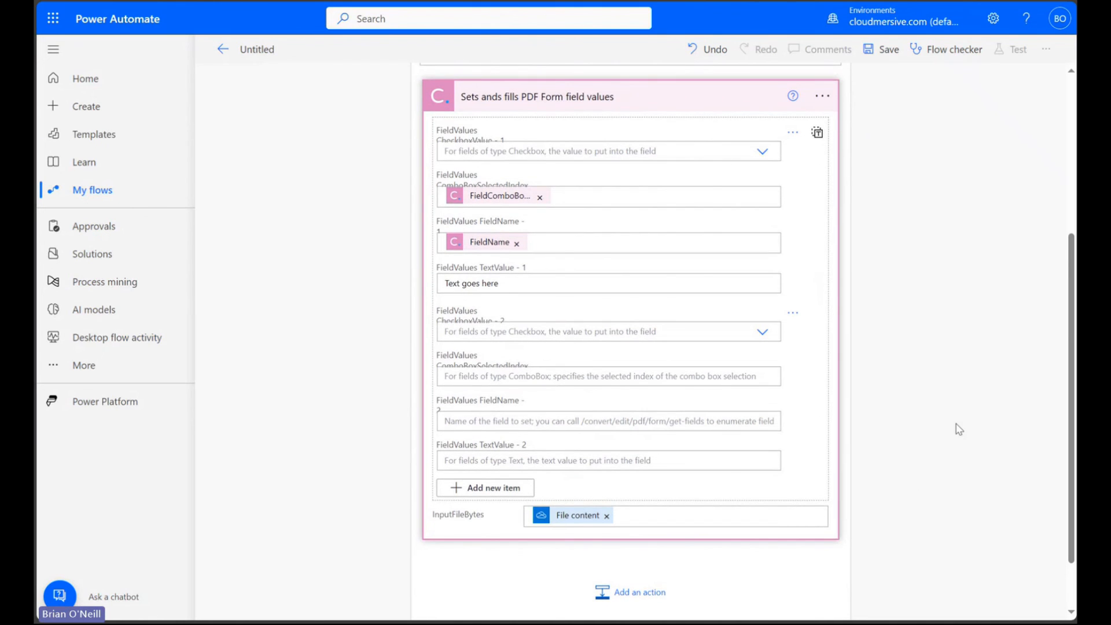